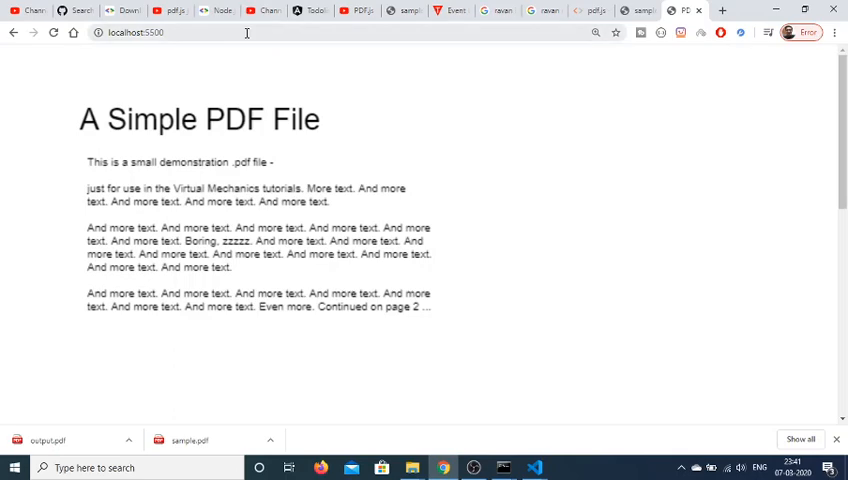
Step: Replace the page title with 'Pdf.js Render Pdf in Canvas'
click(136, 32)
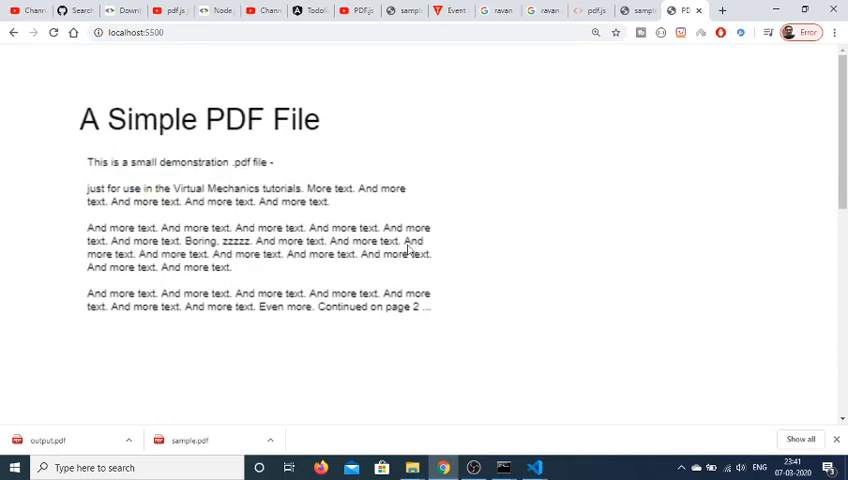
mouse_move(472, 388)
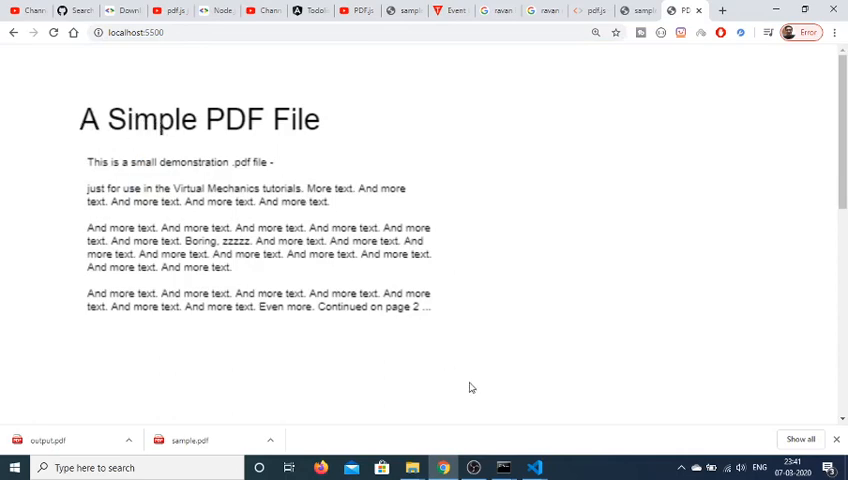
mouse_move(534, 468)
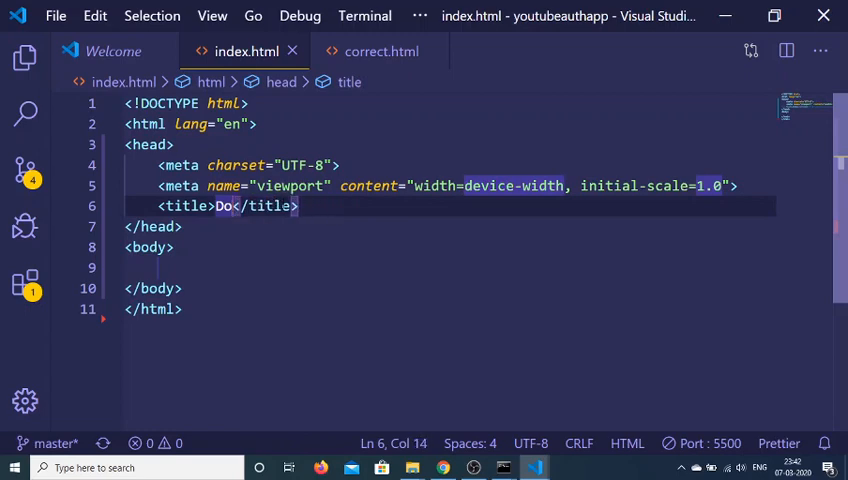
key(Backspace)
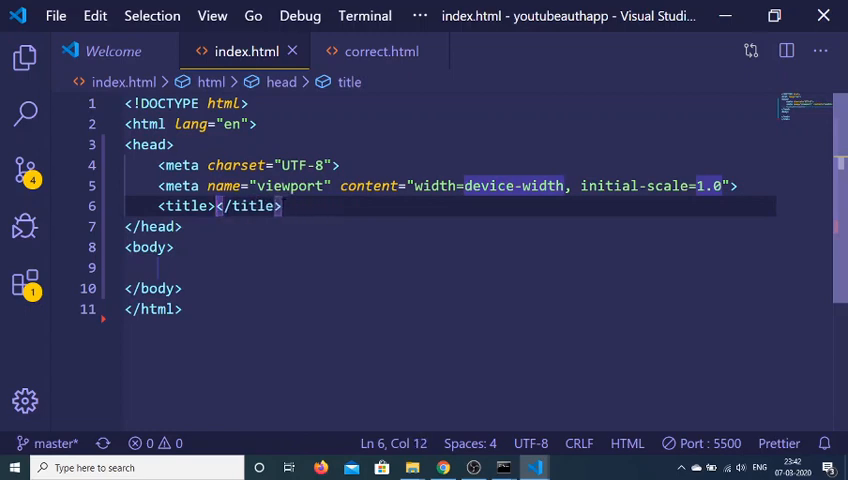
text(Pdf.js Render)
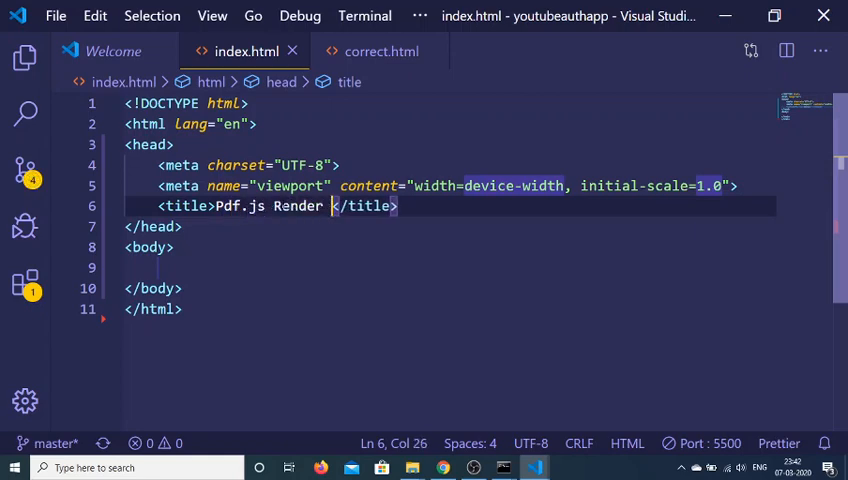
text(Pdf in)
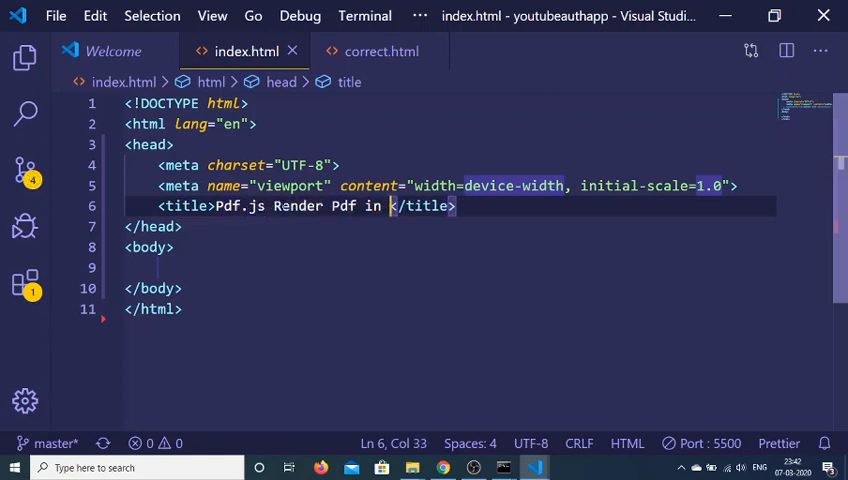
text(Canvas)
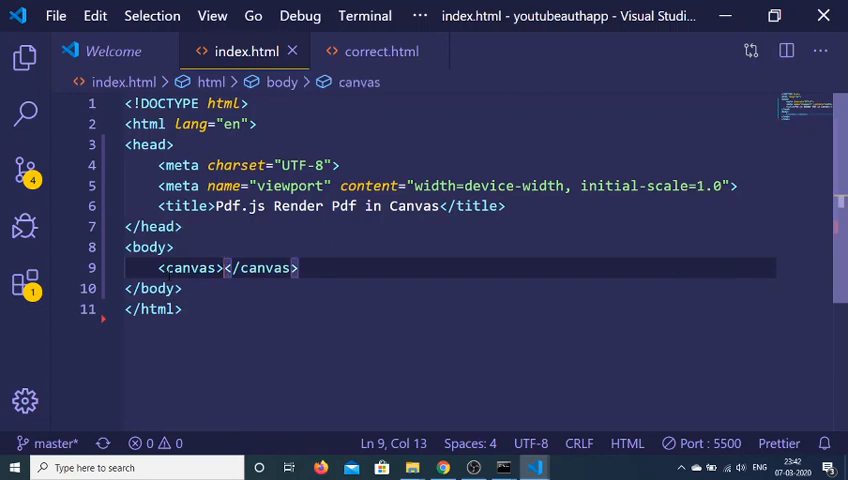
Step: Add a canvas element with id "my_canvas" inside the body
text(id="")
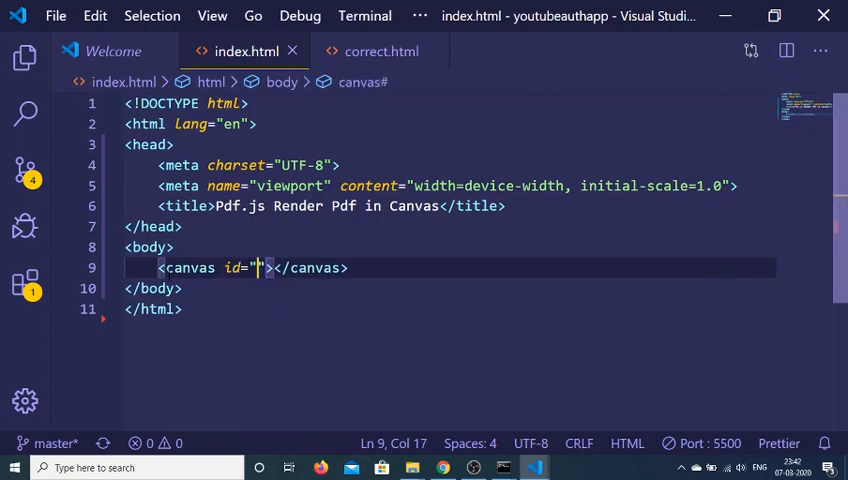
text(my_canvas)
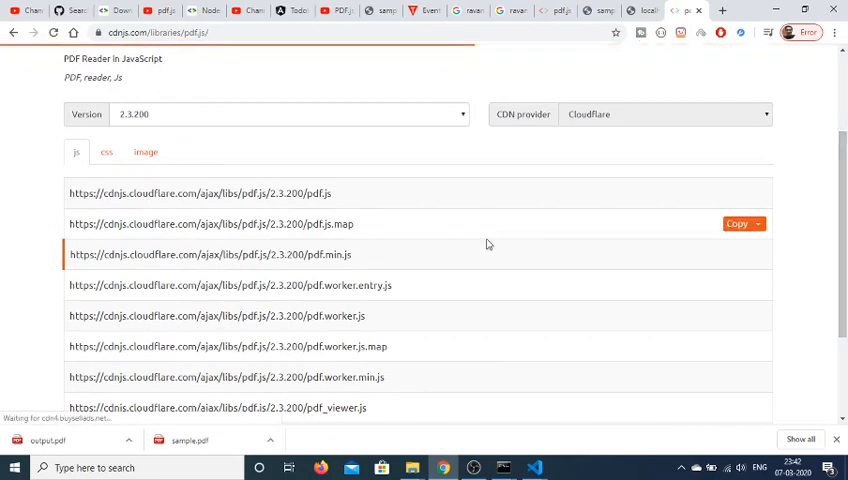
Step: Copy the cdnjs link for pdf.min.js version 2.3.200 and return to the editor
click(736, 224)
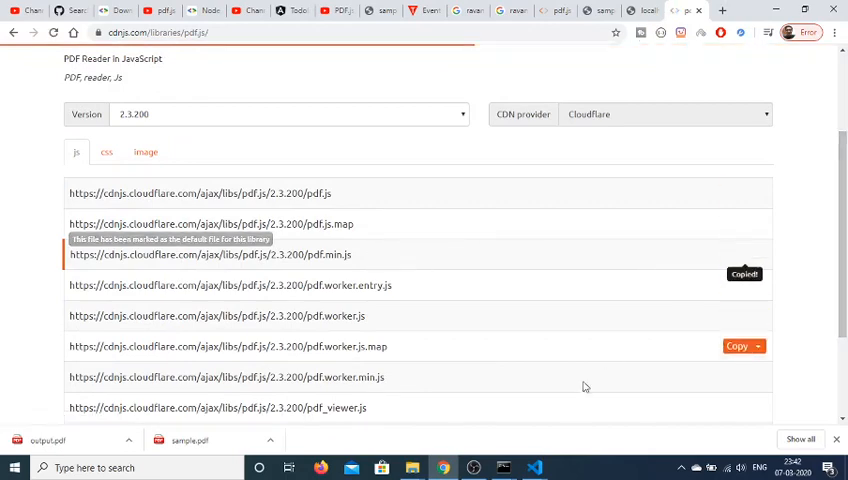
click(534, 468)
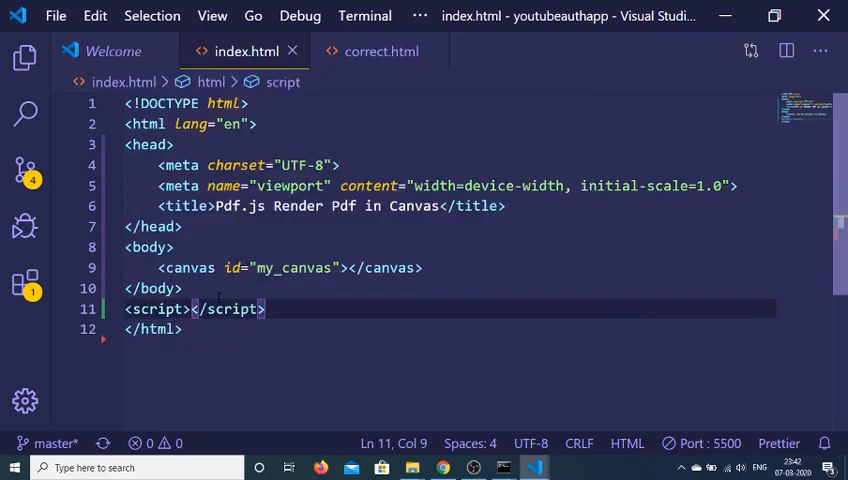
Step: Link pdf.min.js from the CDN and call pdfjsLib.getDocument('output.pdf')
text(src="https://cdnjs.cloudflare.com/ajax/libs/pdf.js/2.3.200/pdf.min.js">)
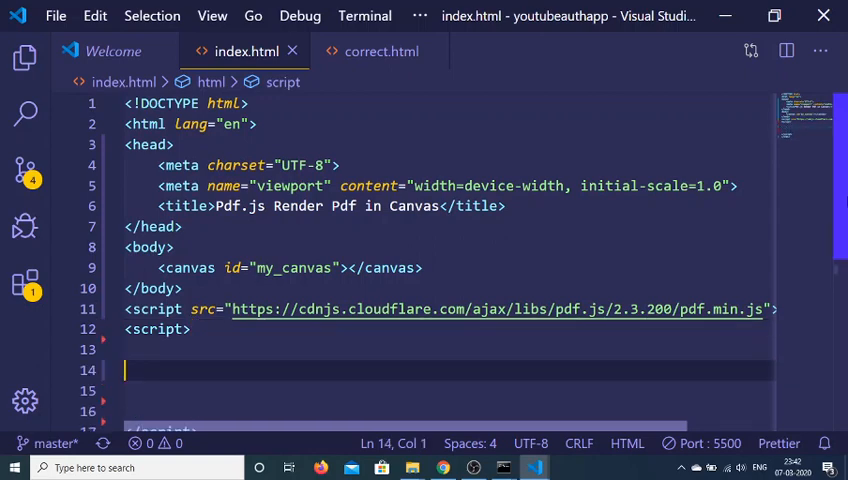
text(pdf)
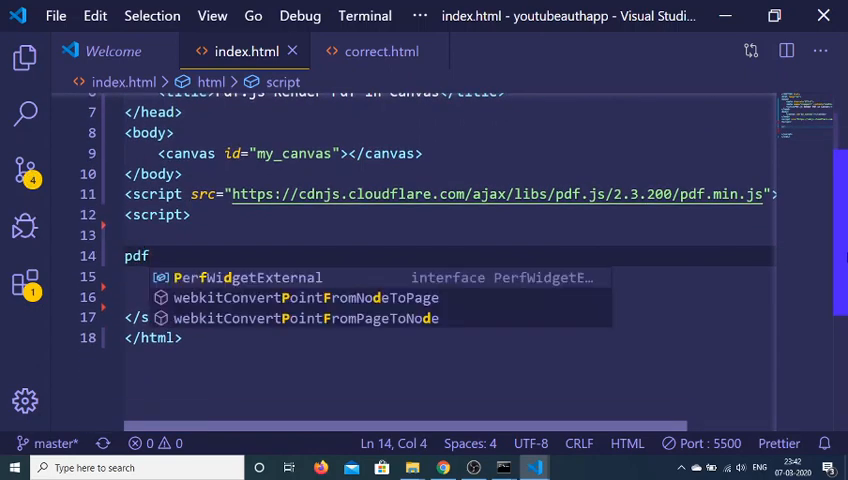
text(js)
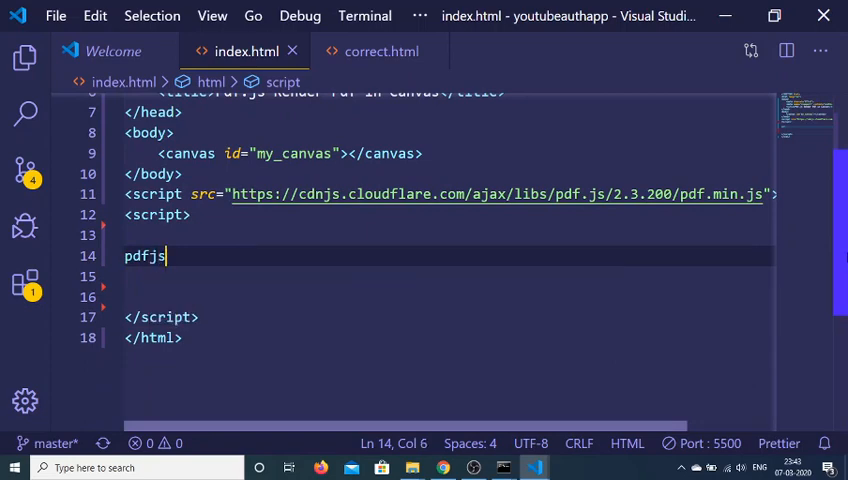
text(Lib.ge)
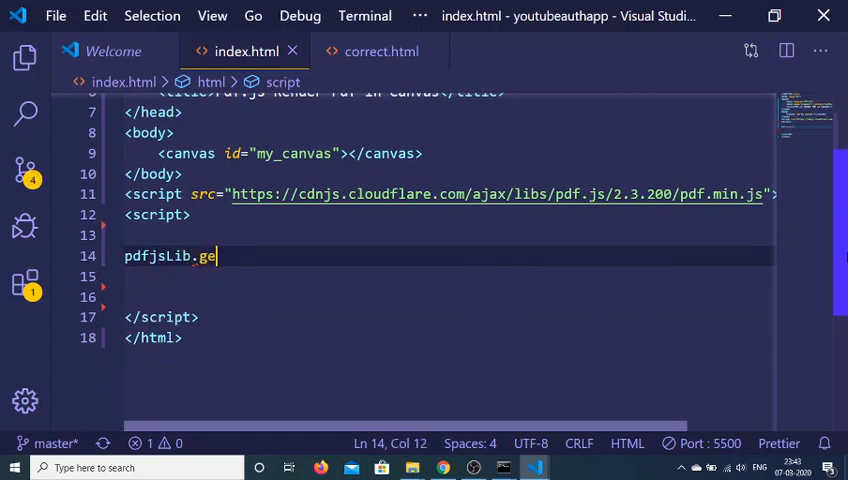
text(tDocument(''')
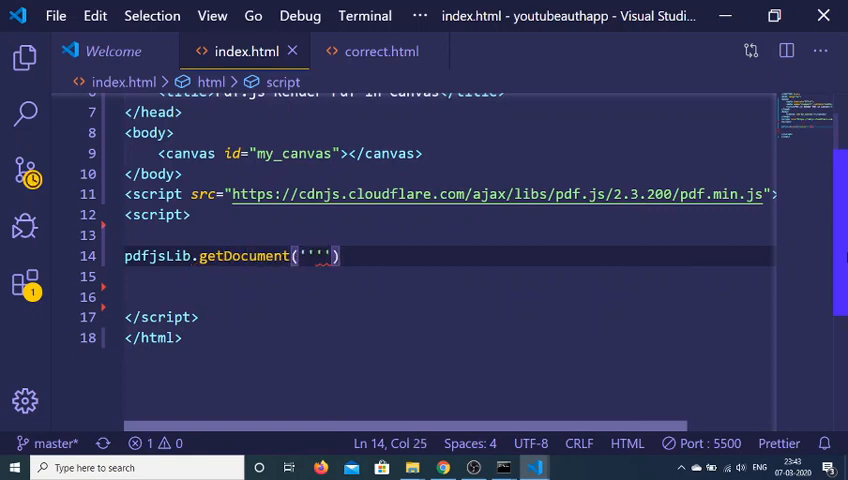
text(s)
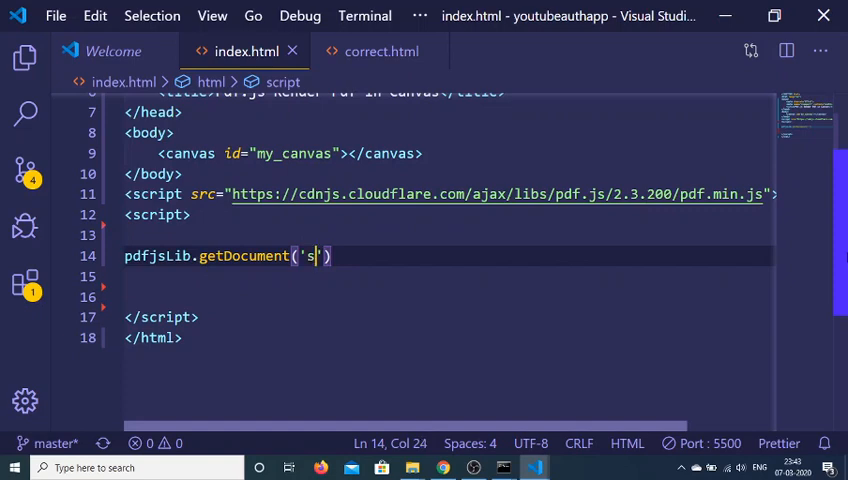
text(utput.pdf)
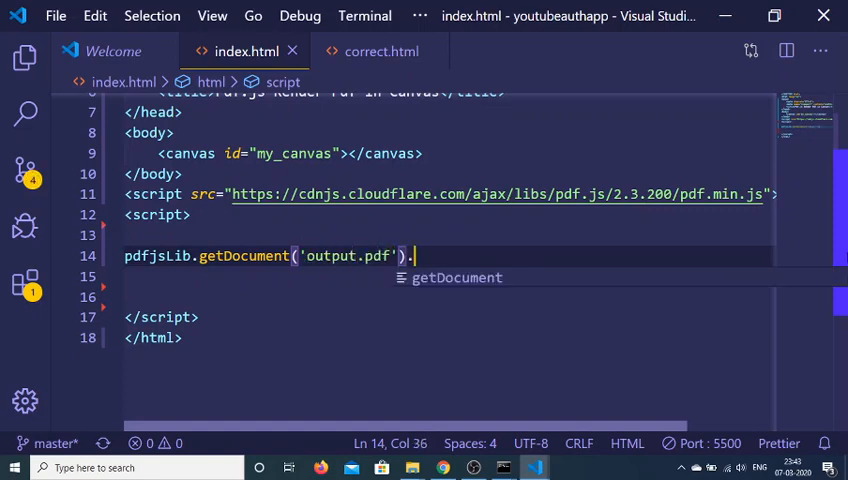
Step: Add a then callback logging the document's page count via doc._pdfInfo.getPages
text(then())
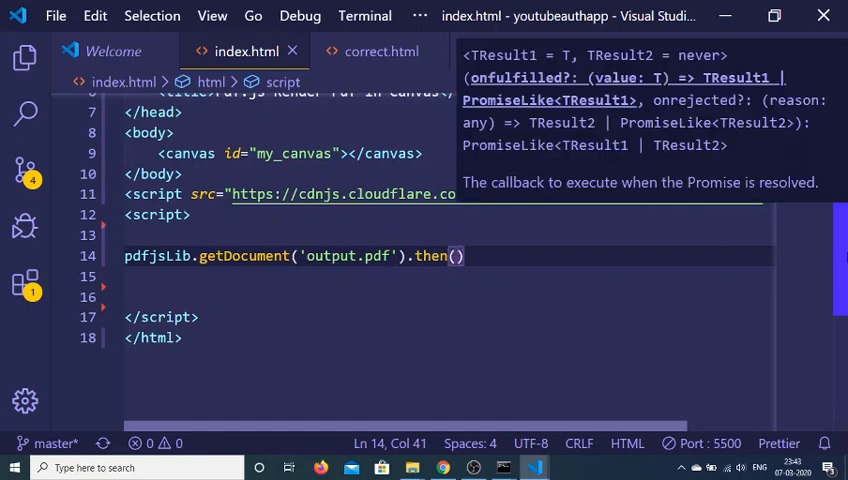
text(doc)
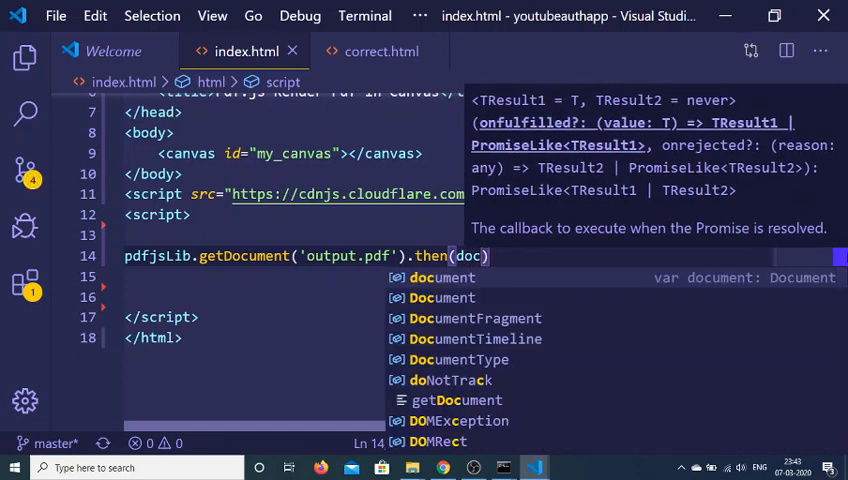
text(=> {)
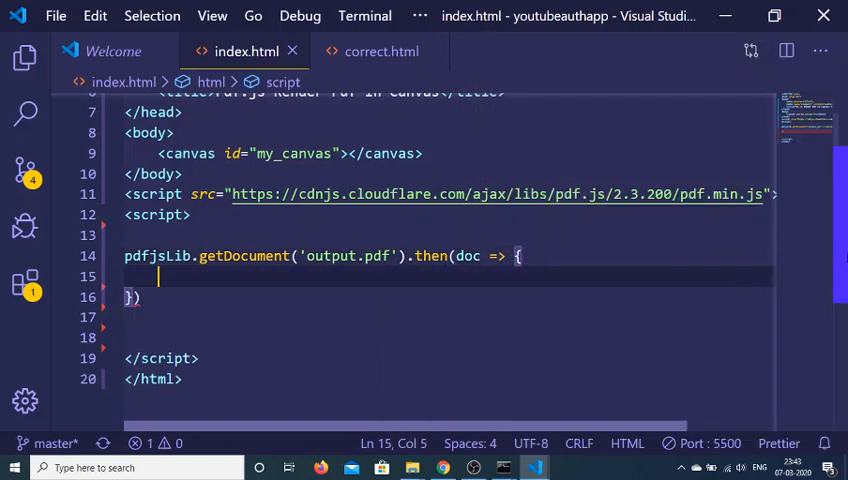
text(console.log("The)
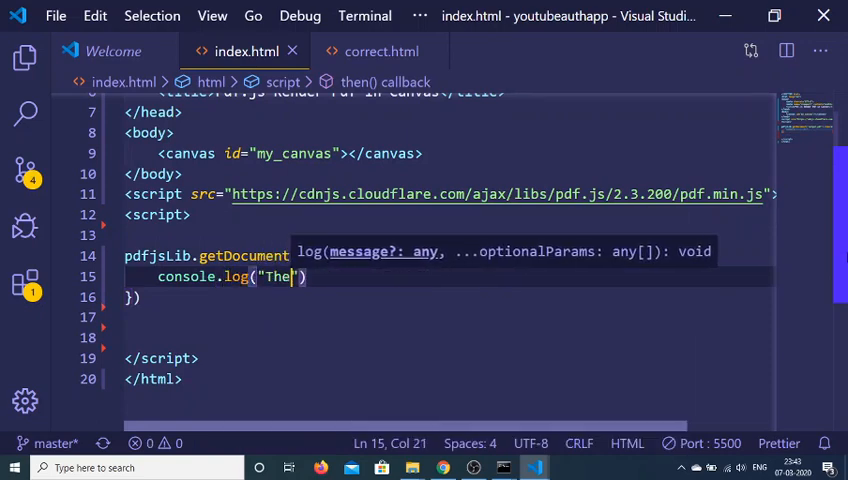
text(document contains)
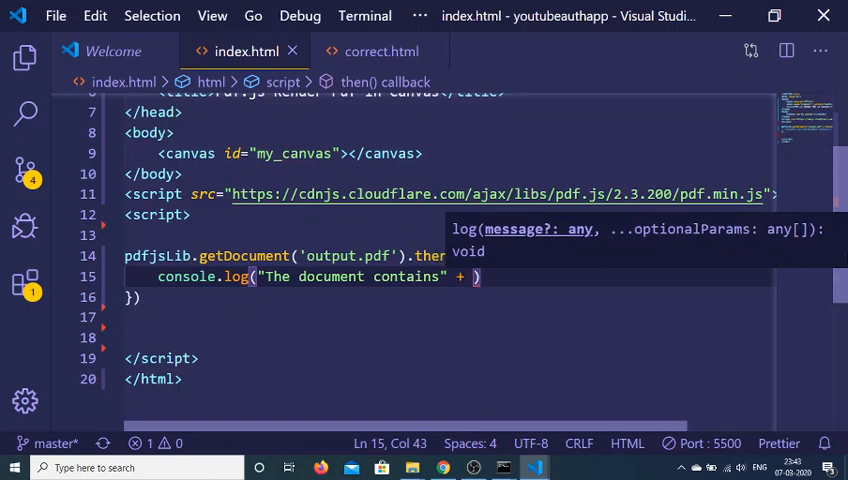
text(doc._pdfInfo)
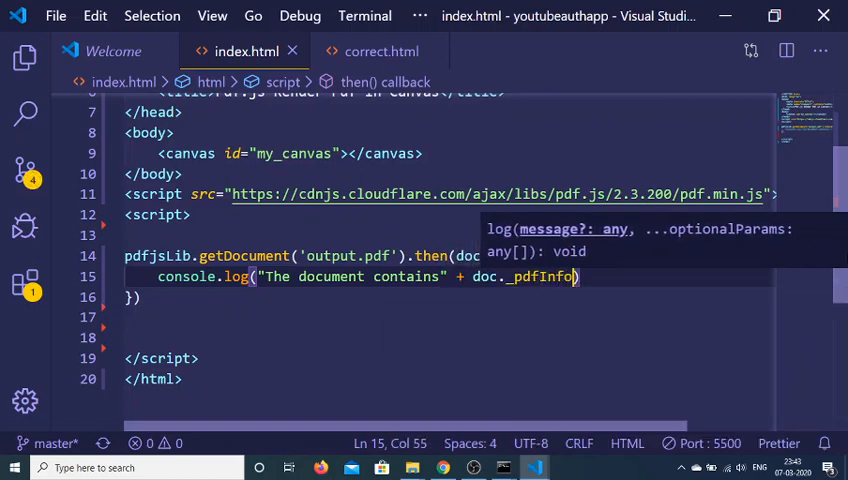
text(.getPages)
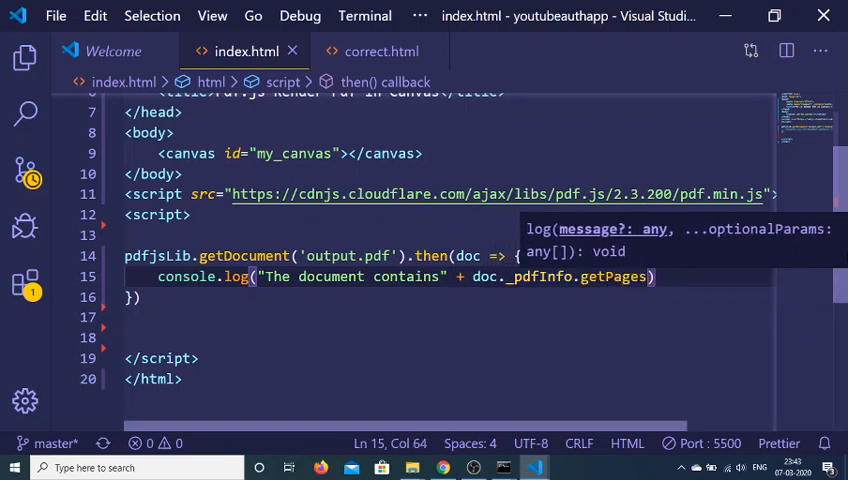
text(()
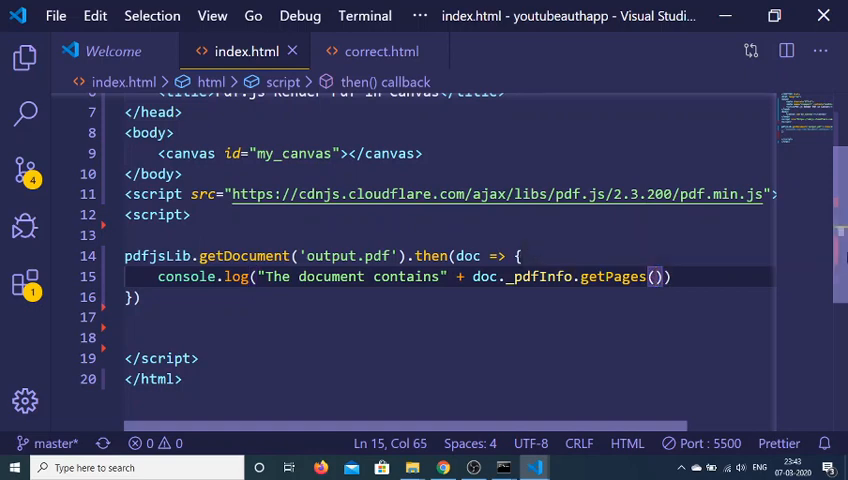
key(Backspace)
text( + ")
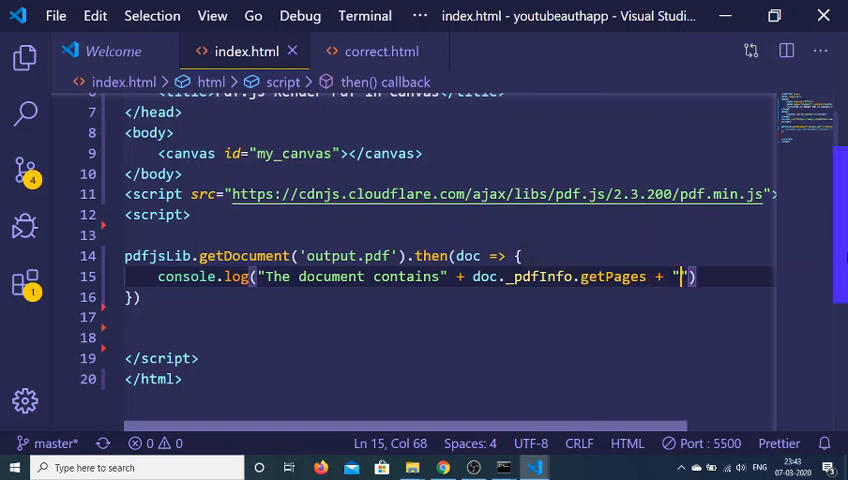
text(Pages)
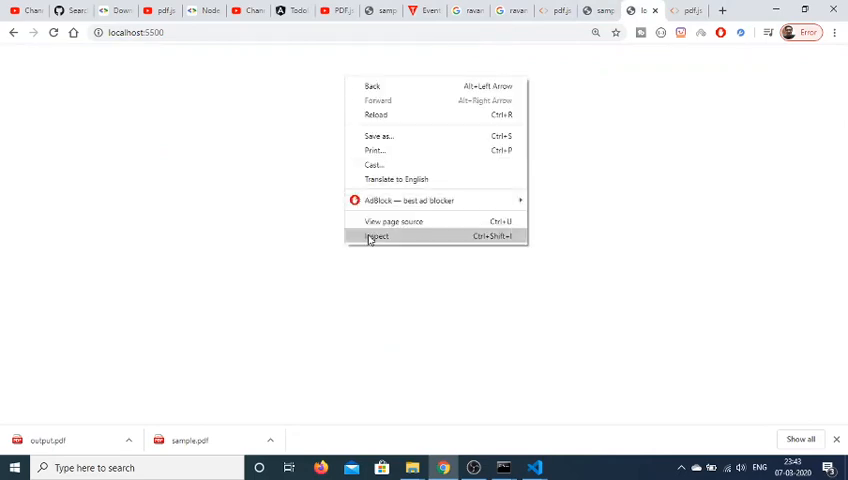
Step: View the logged page-count message in the DevTools console, then return to the editor
click(376, 236)
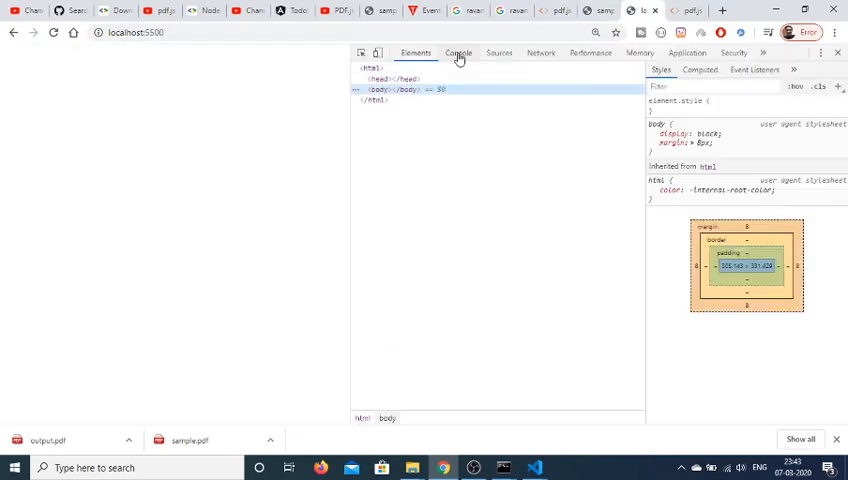
click(458, 52)
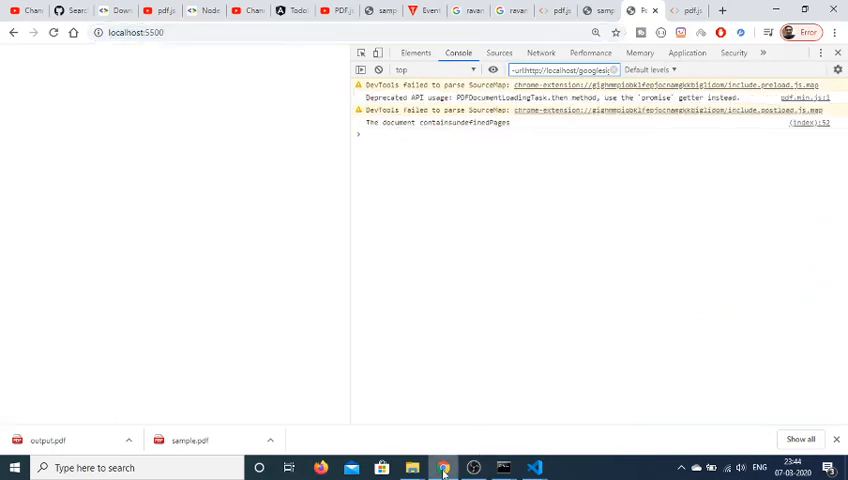
click(534, 468)
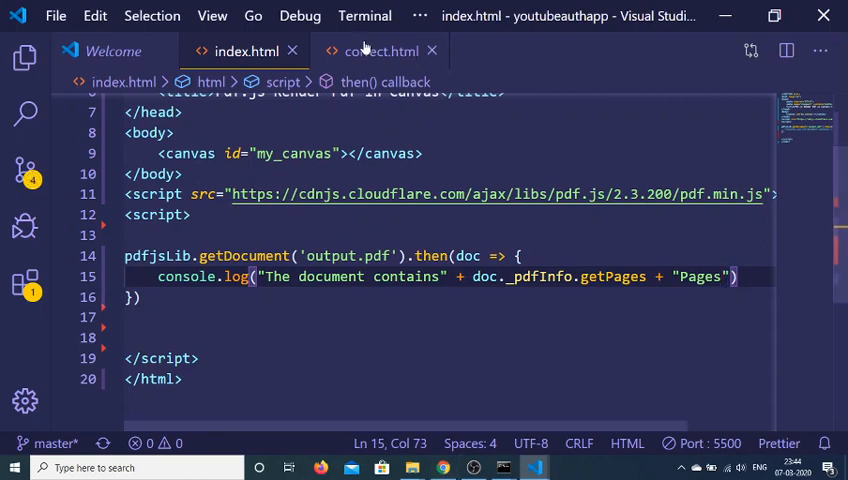
Step: After checking correct.html, change the log line to read doc._pdfInfo.numPages
click(378, 50)
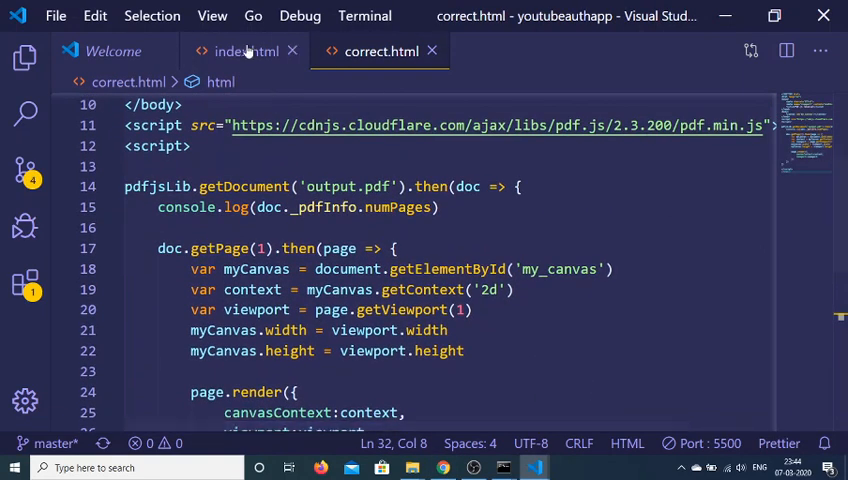
click(244, 52)
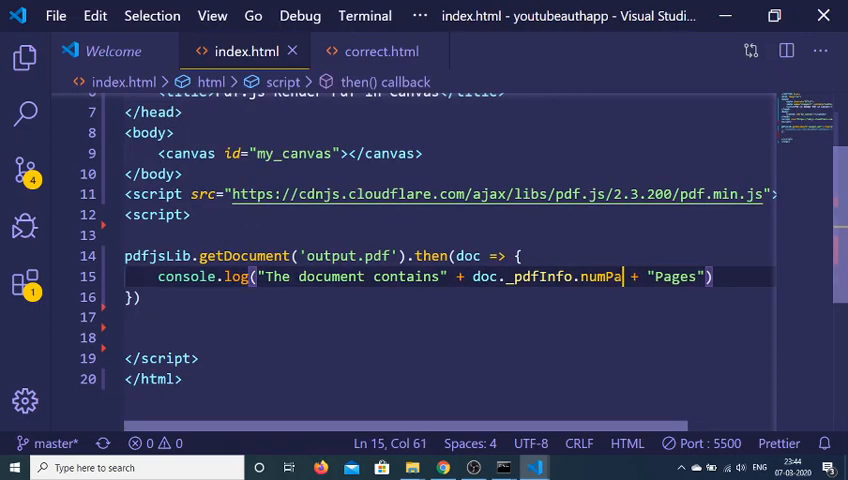
text(ges)
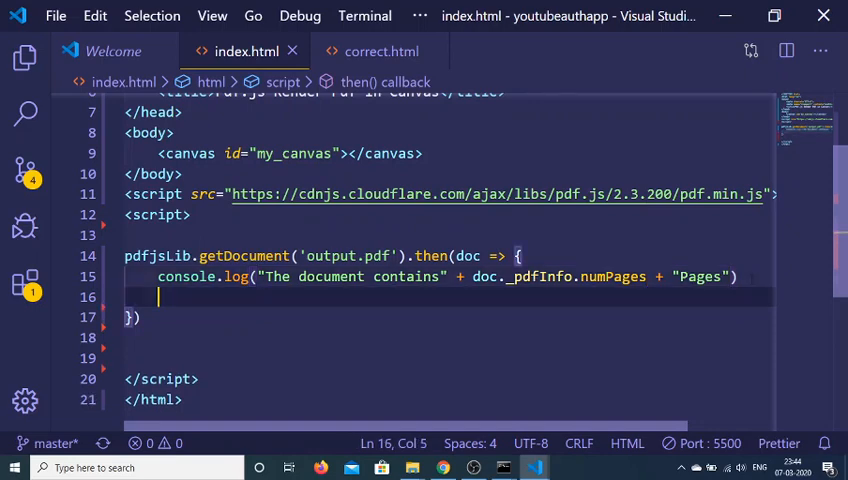
Step: Add doc.getPage(0).then((page) => ...) inside the document callback
key(enter)
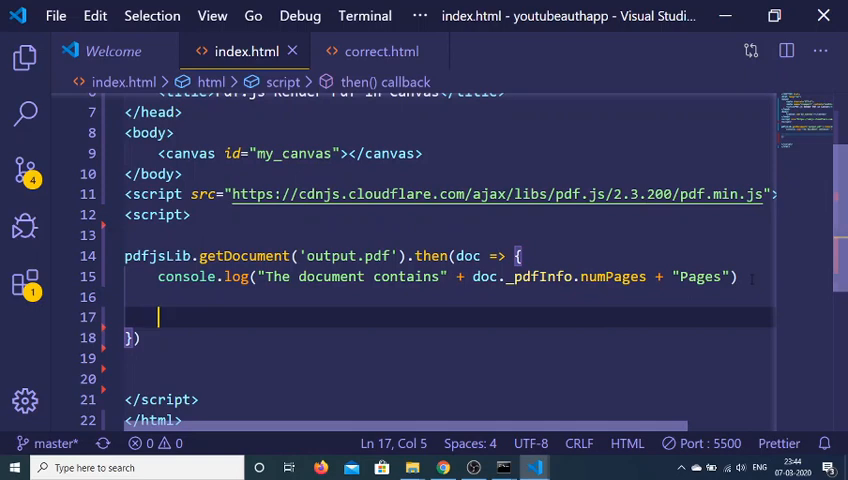
click(380, 52)
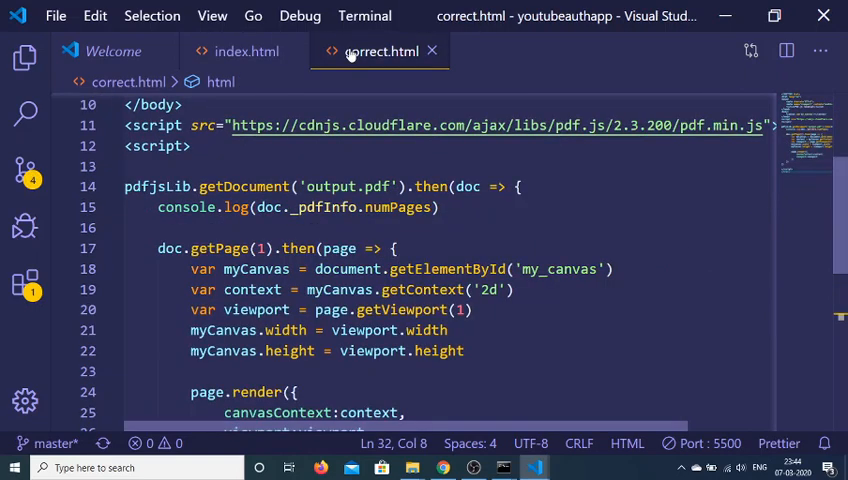
click(246, 52)
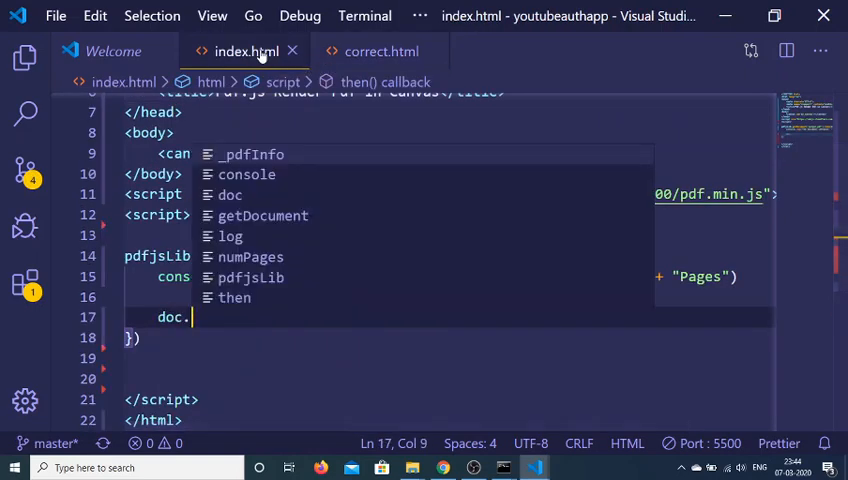
text(getP)
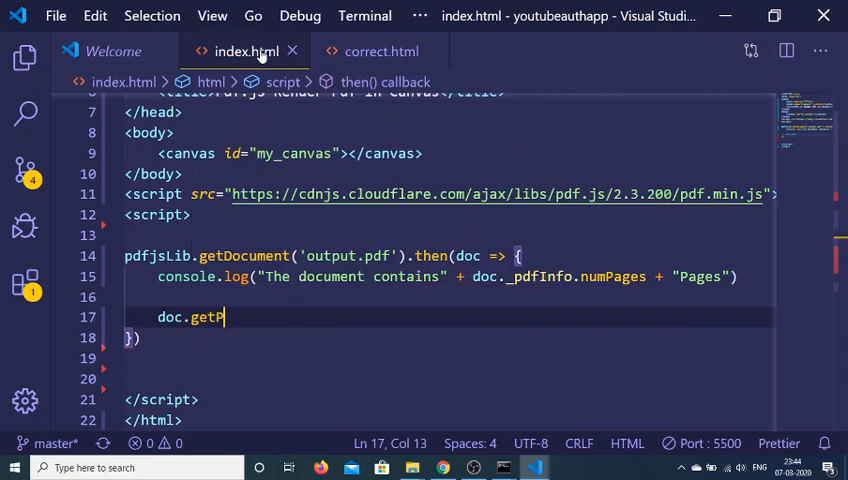
text(age(0)
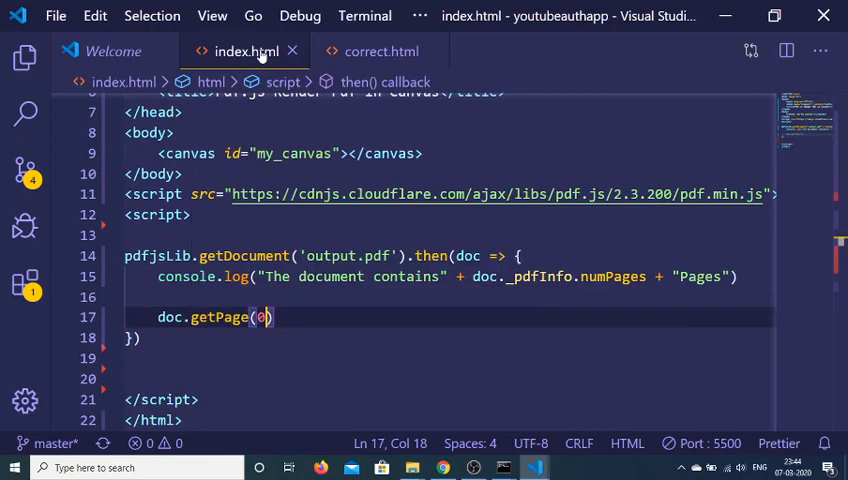
key(Right)
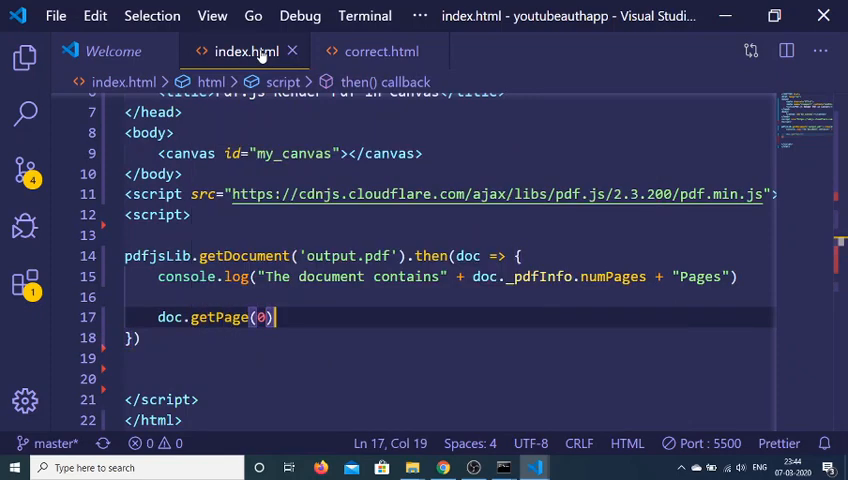
text(.then()
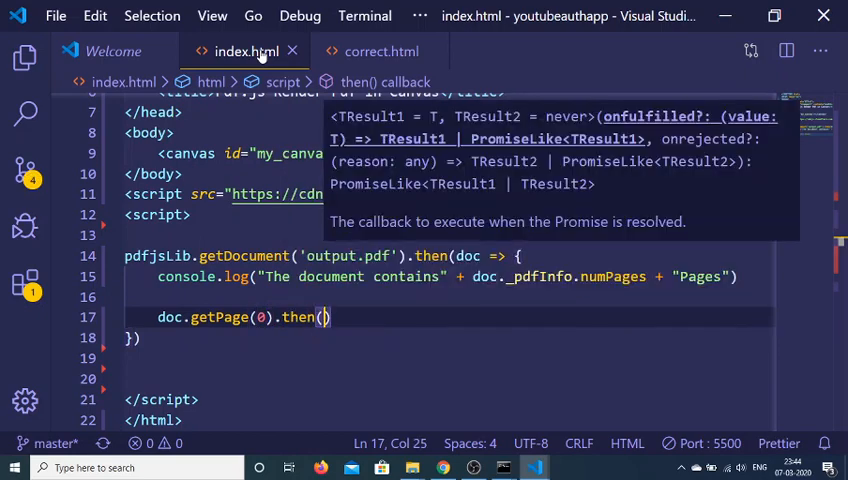
text(()
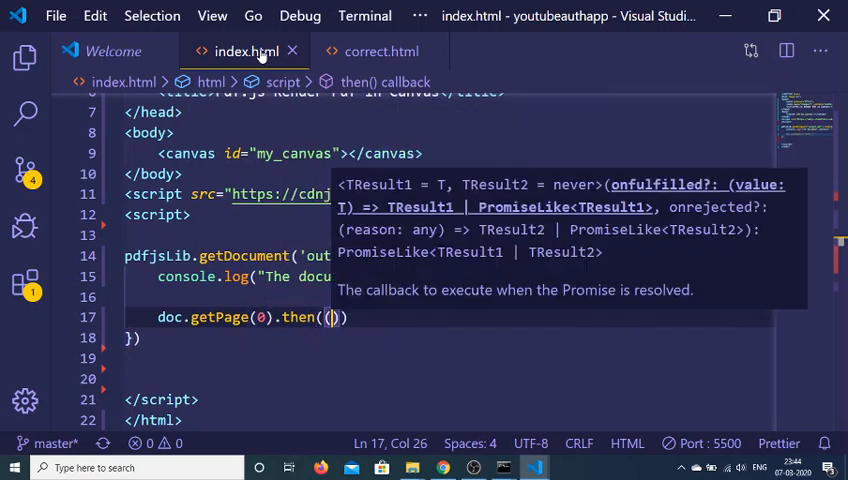
text(page)
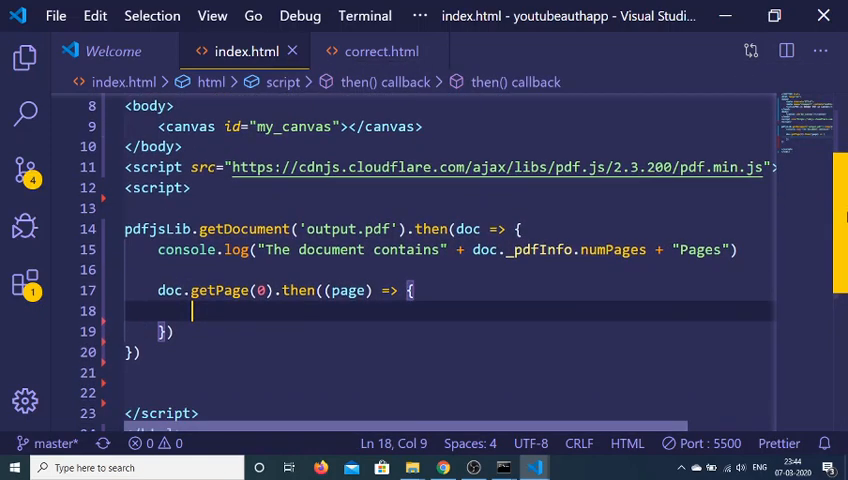
Step: Get the my_canvas element and its 2d context into canvas and context variables
text(var cn)
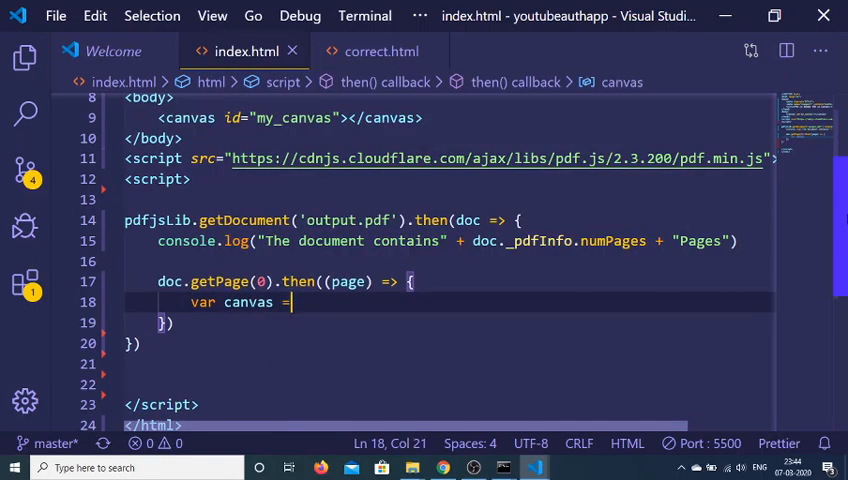
text(document.getElementById('_)
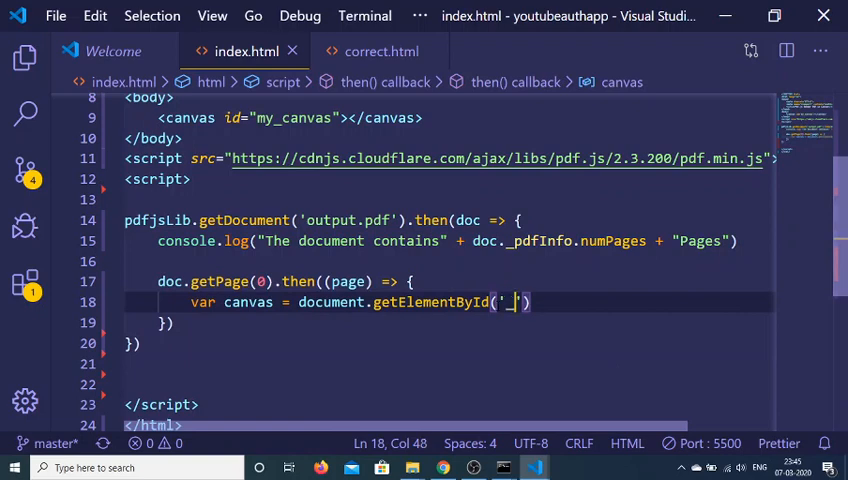
text(my)
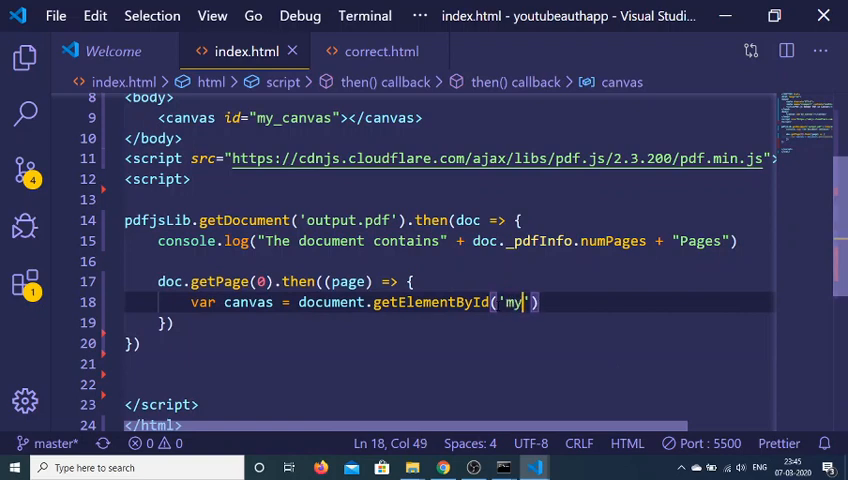
text(_canvas = do)
text(var context = )
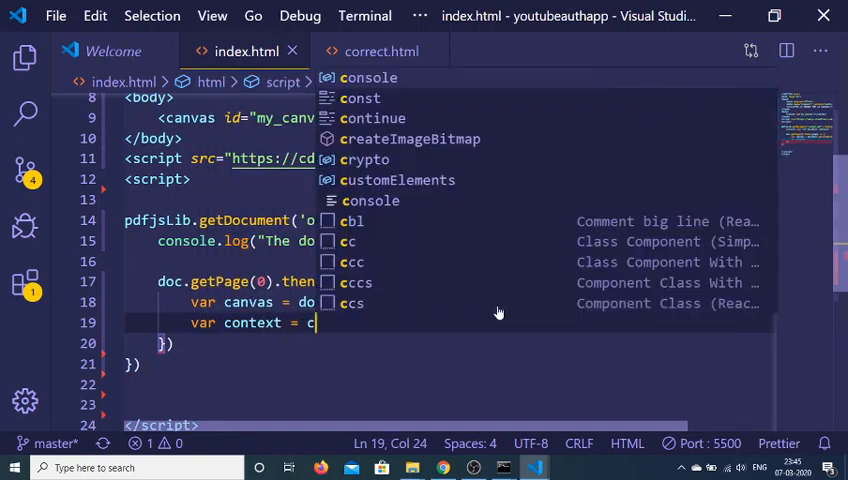
text(canvas.)
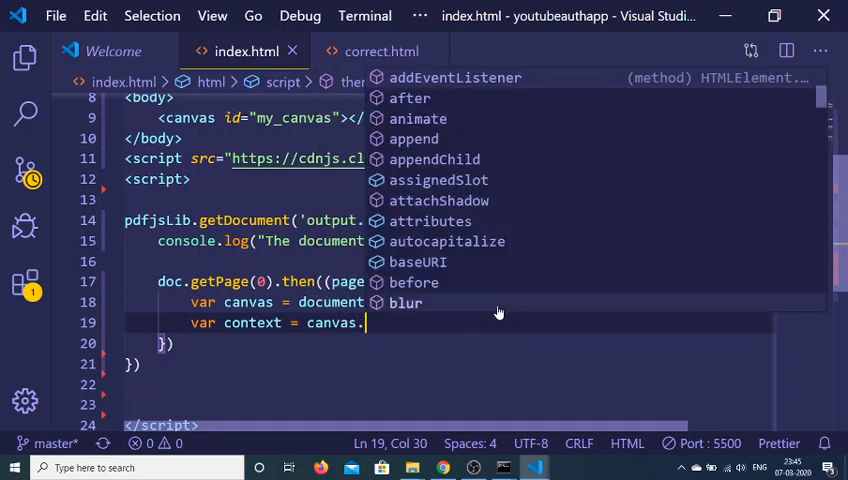
text(getc)
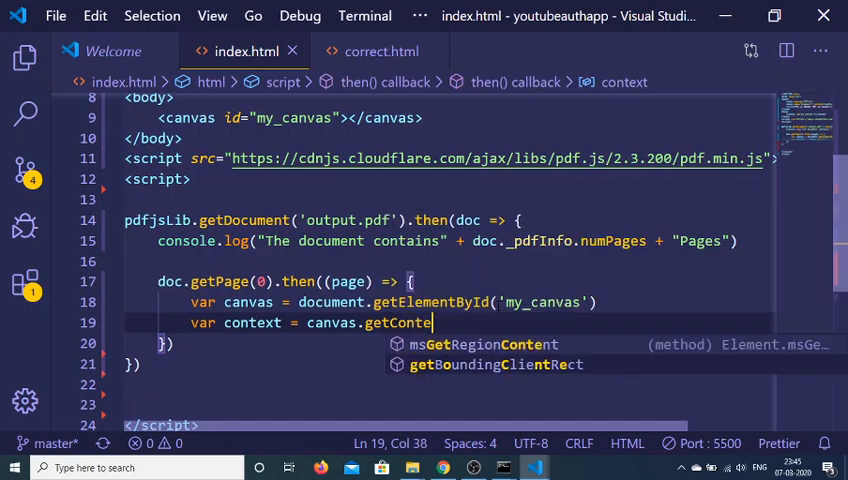
text(xt('2)
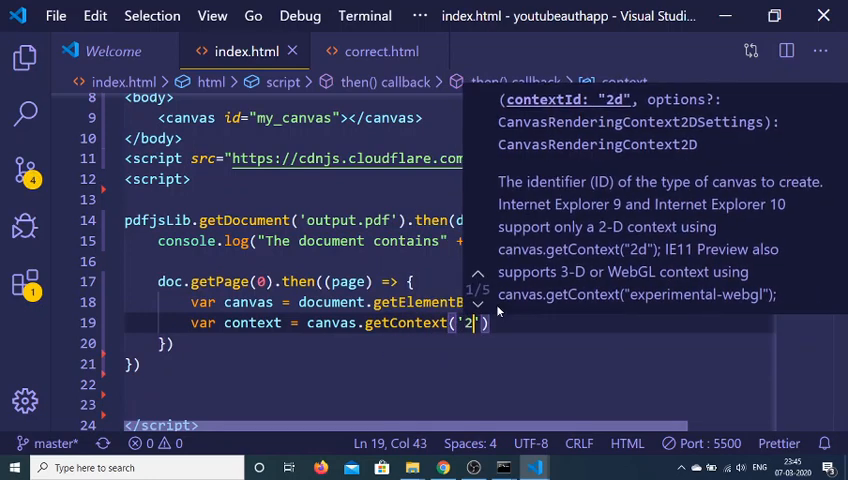
text(var viewport =)
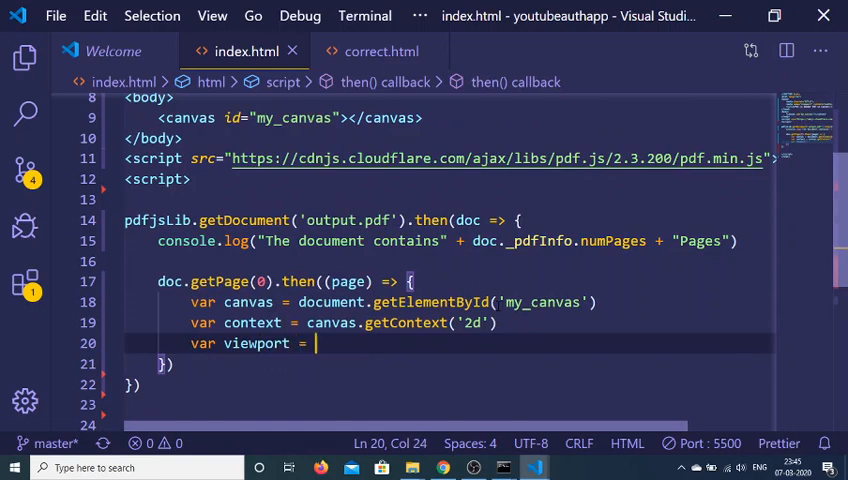
Step: Set the viewport variable from page.getViewPort(0)
text(pag)
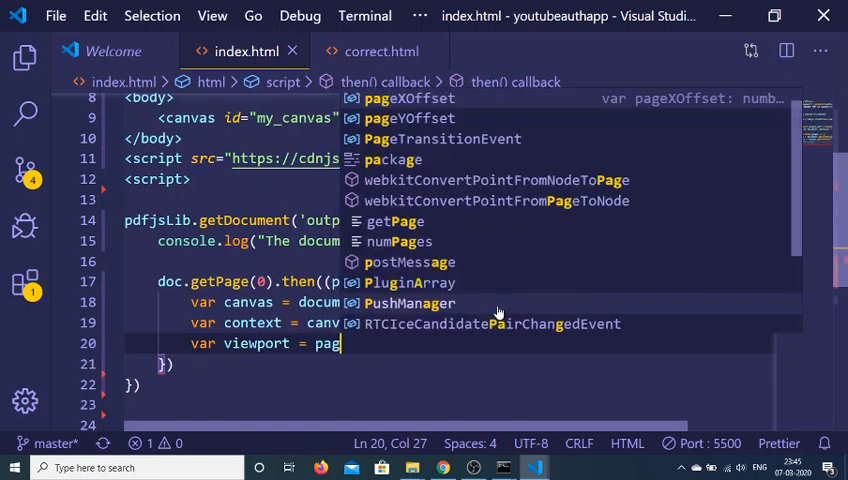
text(etV)
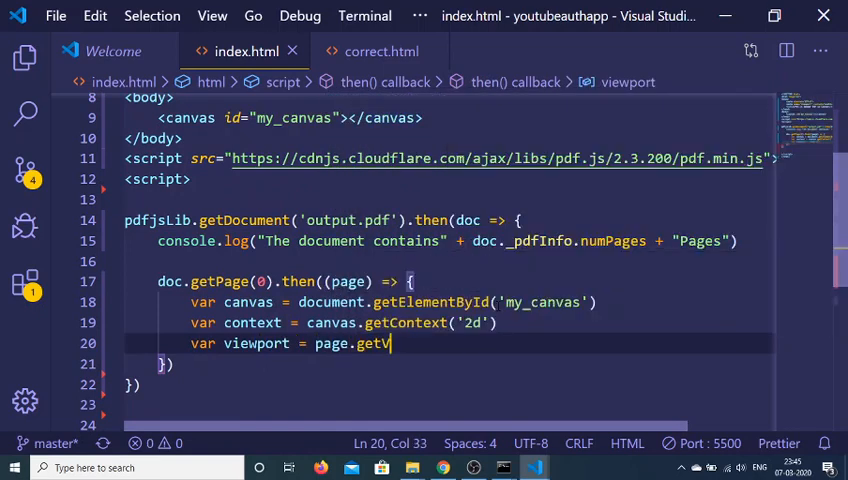
text(iewPort()
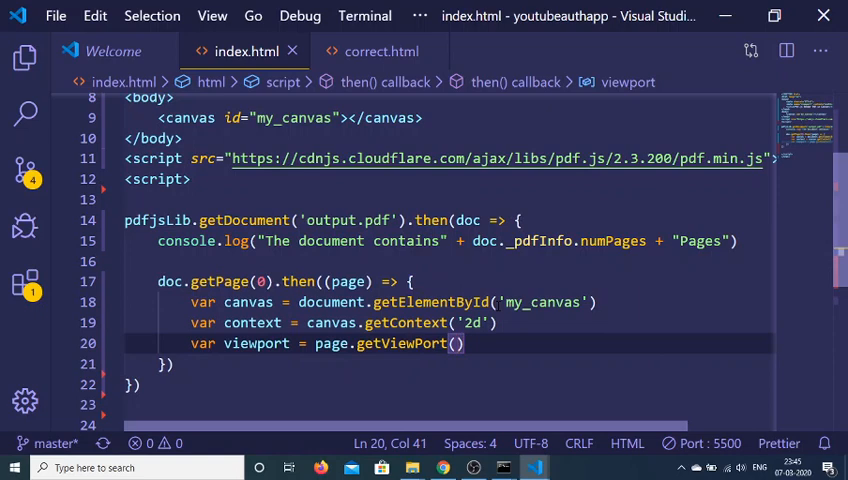
text(0)
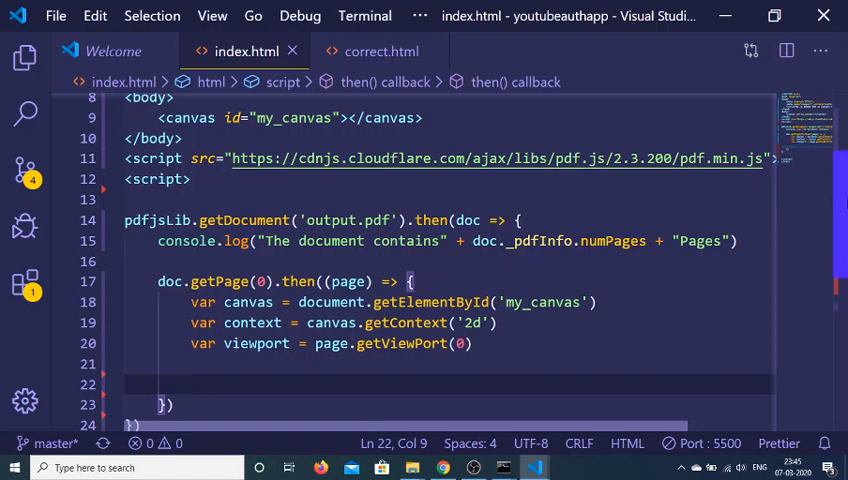
Step: Set canvas.width and canvas.height from viewport.width and viewport.height
text(canvas.width)
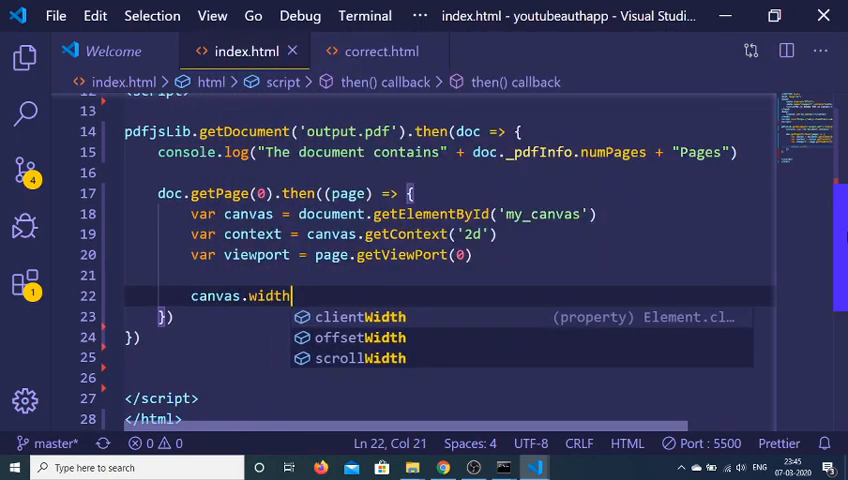
text(= viewport)
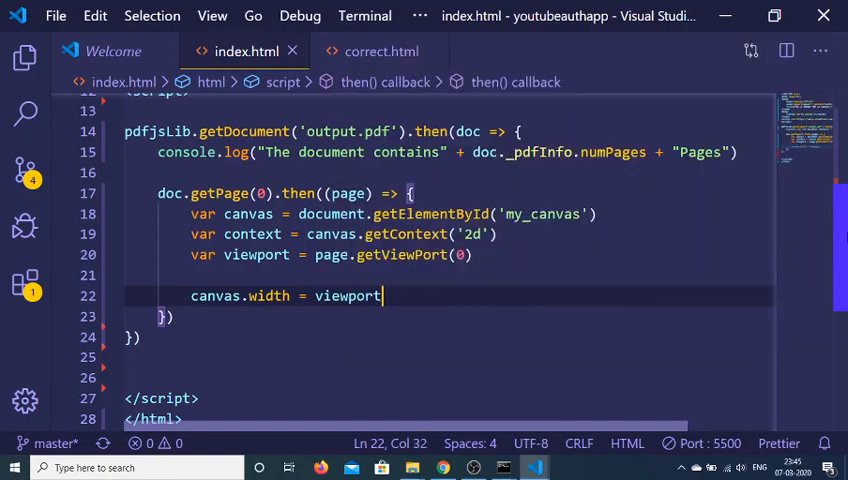
text(.width)
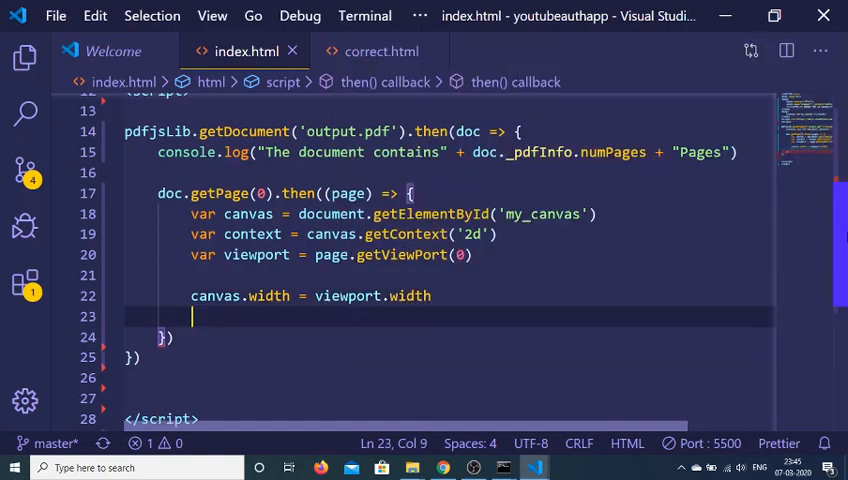
text(canvas.height =)
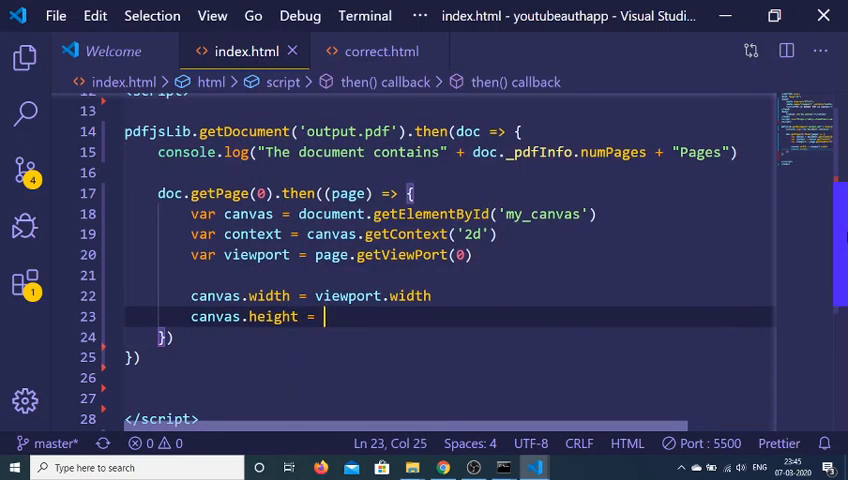
text(viewport.height)
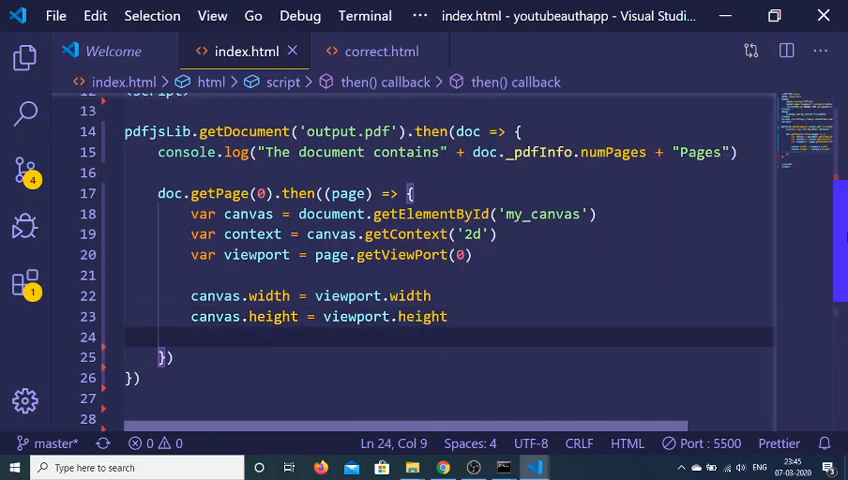
scroll(down, 3)
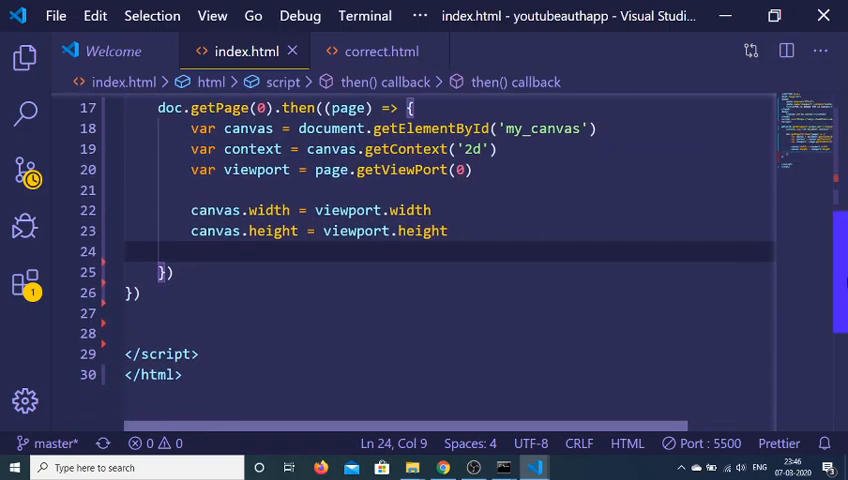
Step: Call page.render with canvasContext: context and viewport: viewport
text(page.r)
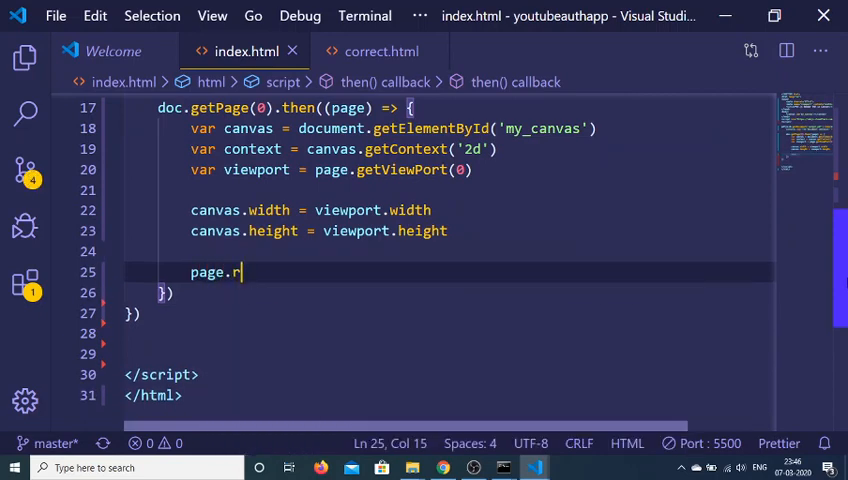
text(ender())
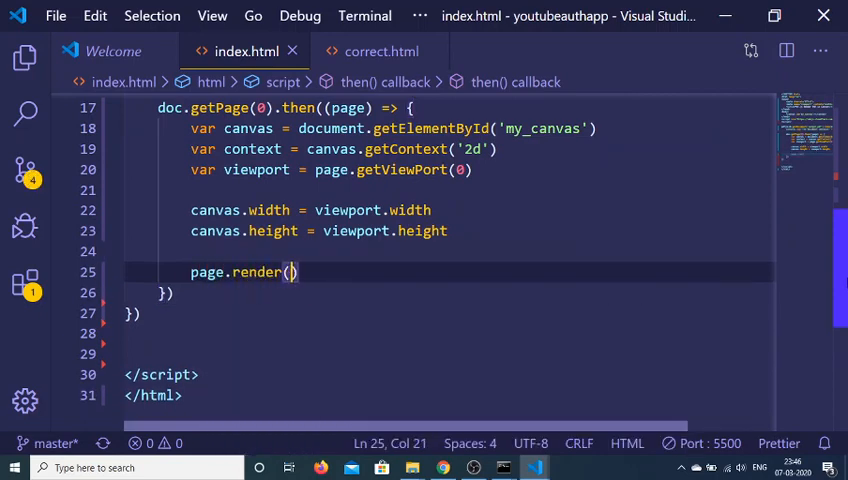
text({)
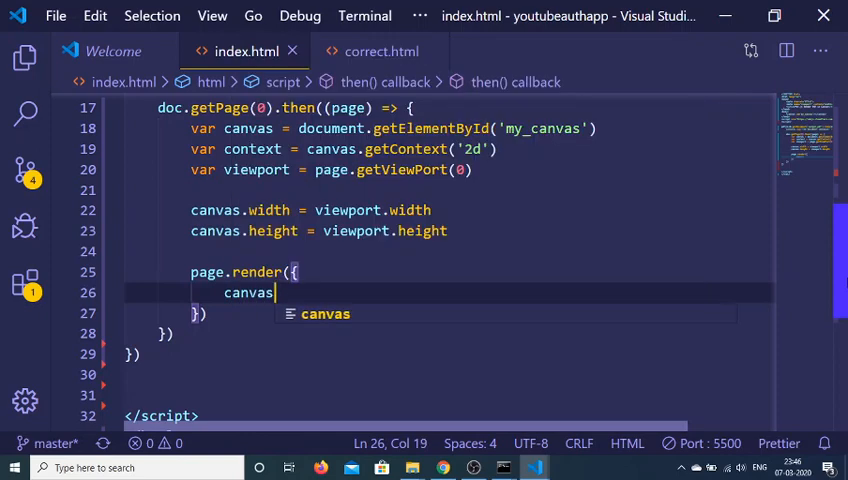
text(Context)
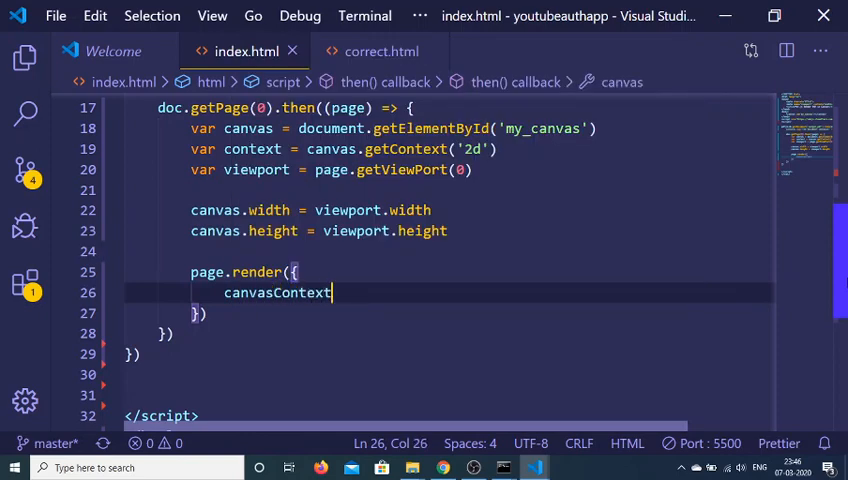
text(:)
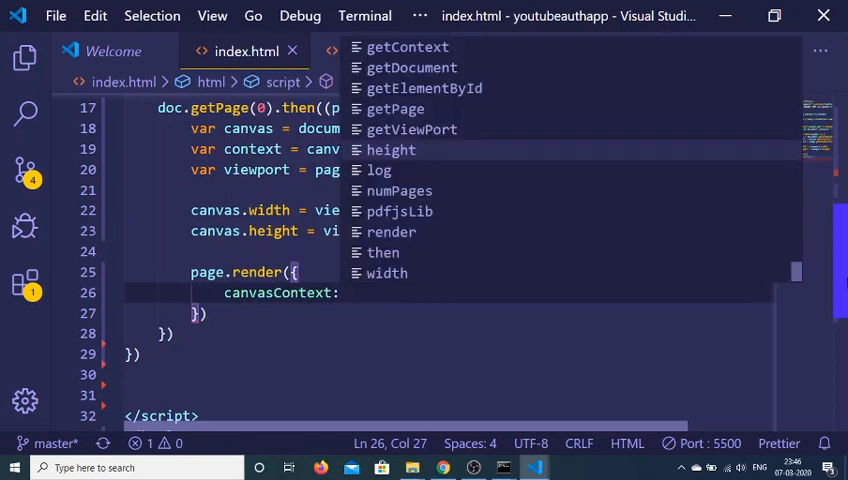
text(context)
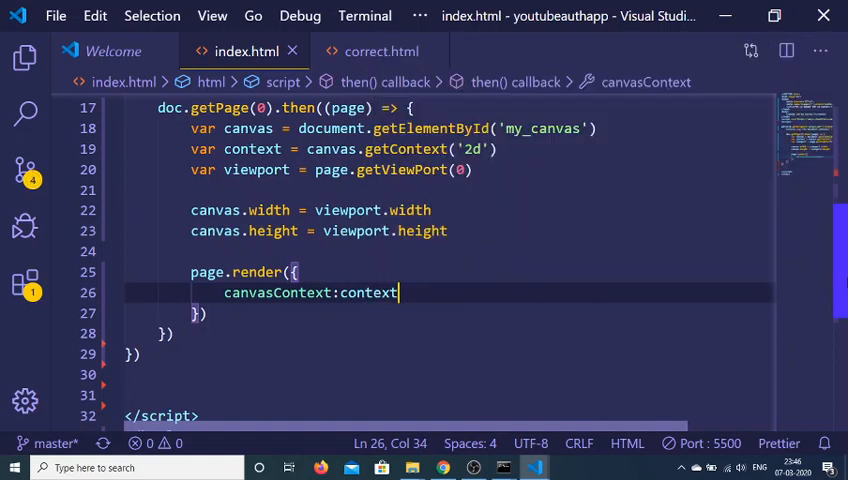
text(viewport:viewport)
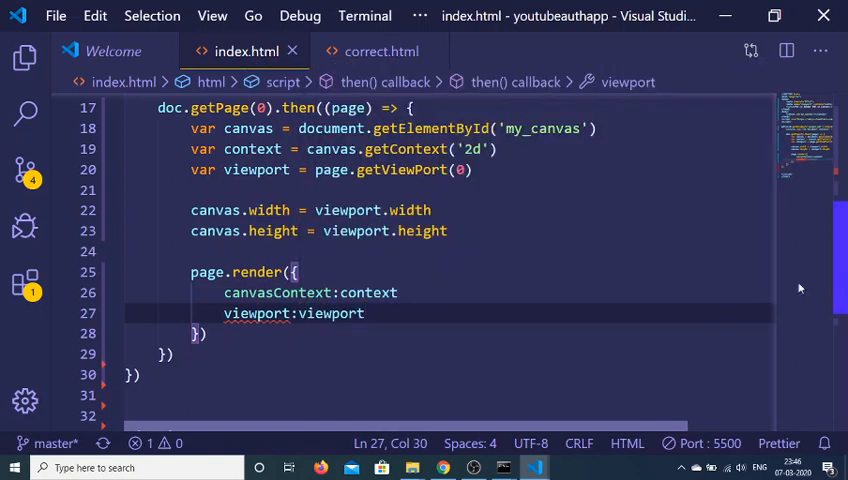
text(,)
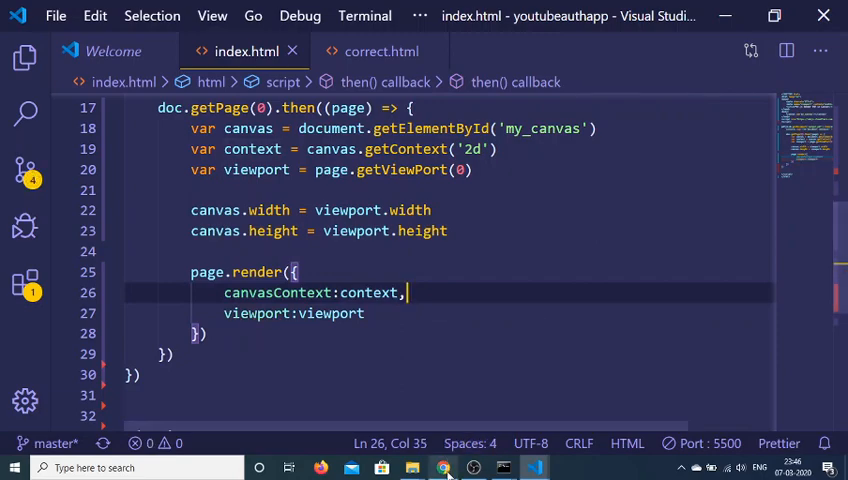
Step: Change getPage and getViewPort arguments from 0 to 1
click(444, 468)
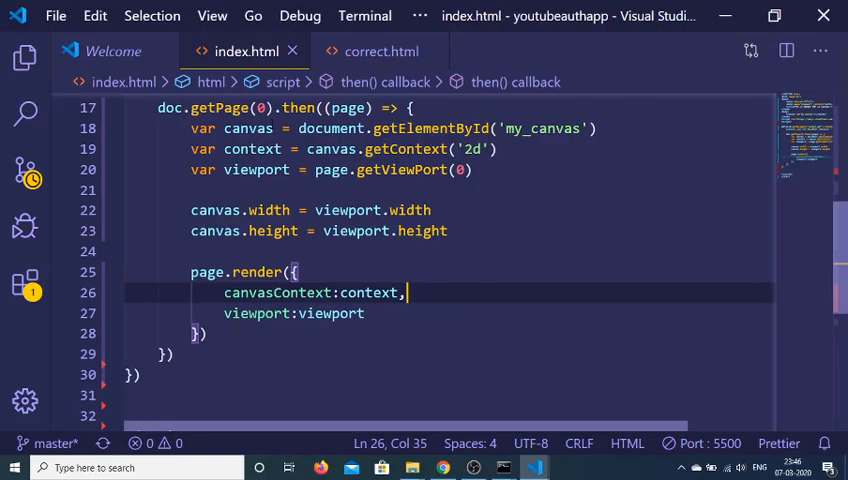
click(268, 148)
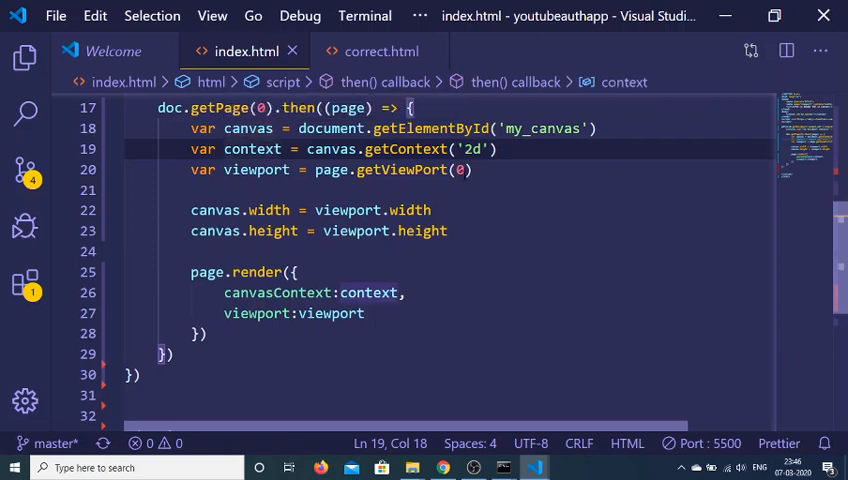
text(1)
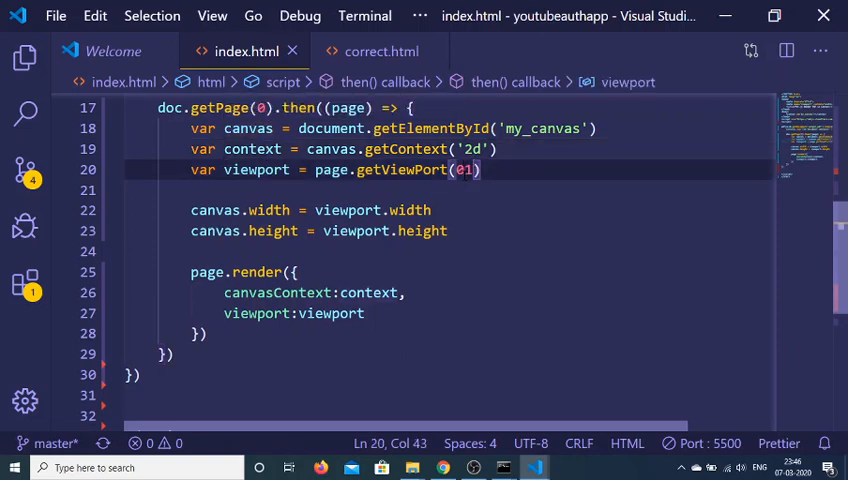
key(Backspace)
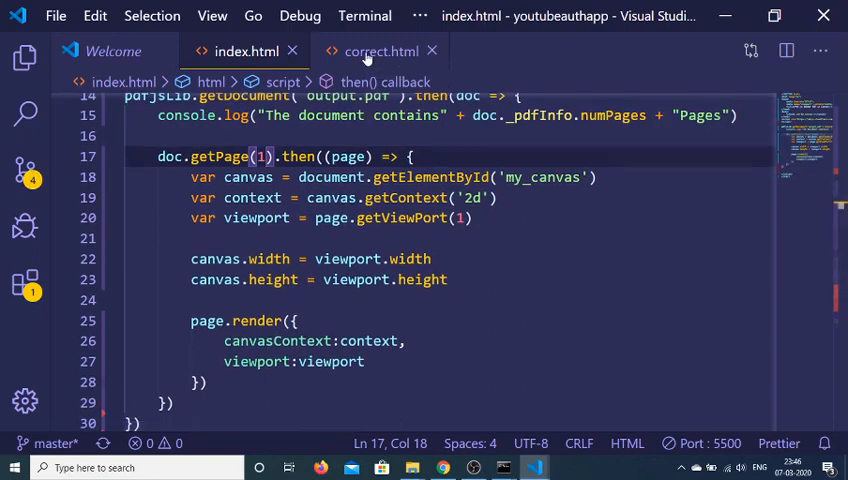
Step: Review correct.html and return to index.html to extend the getViewport call
click(378, 52)
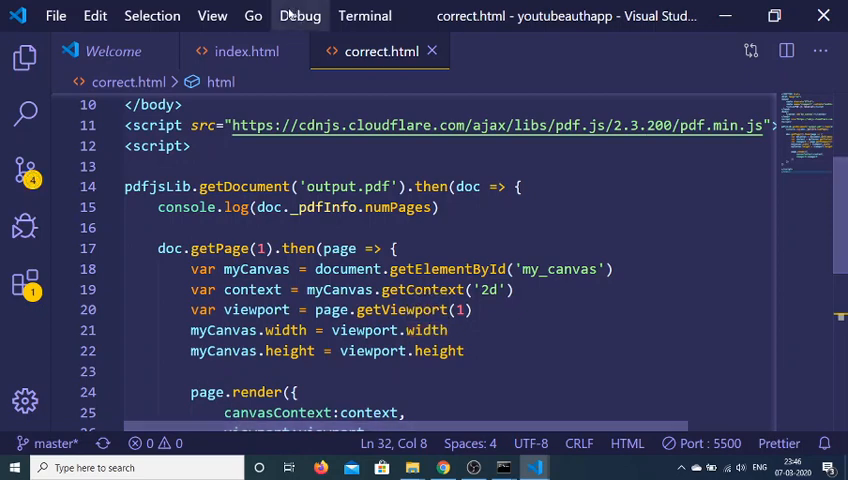
click(240, 52)
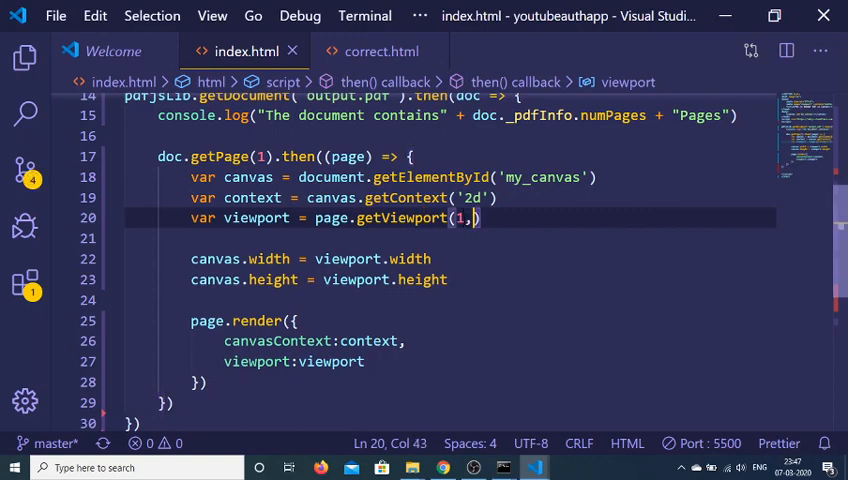
Step: Render the page rotated 90 degrees, then -180 degrees, checking each in Chrome
text(90)
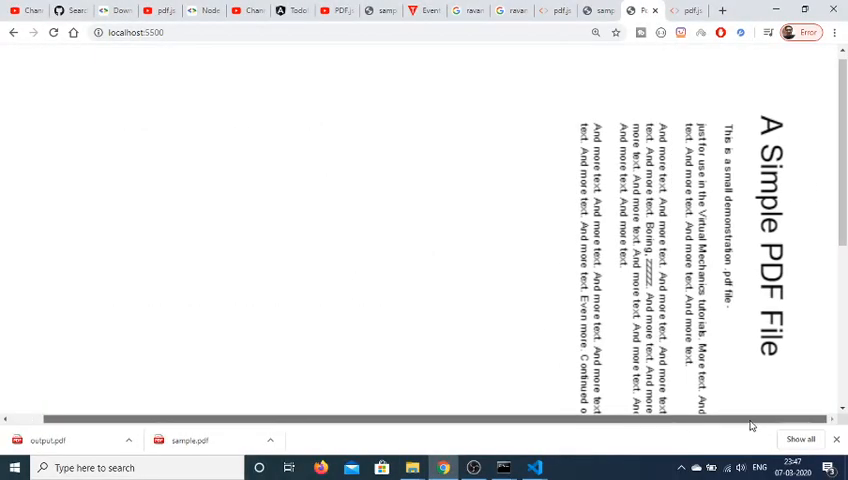
click(534, 468)
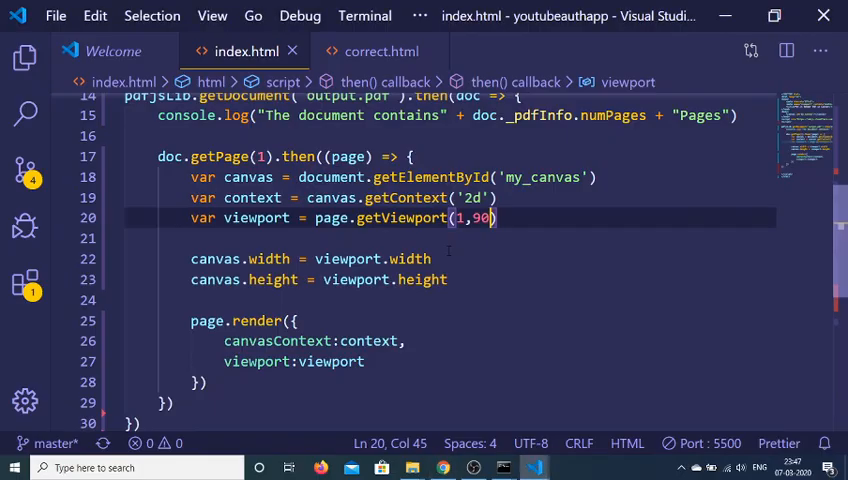
key(BackSpace)
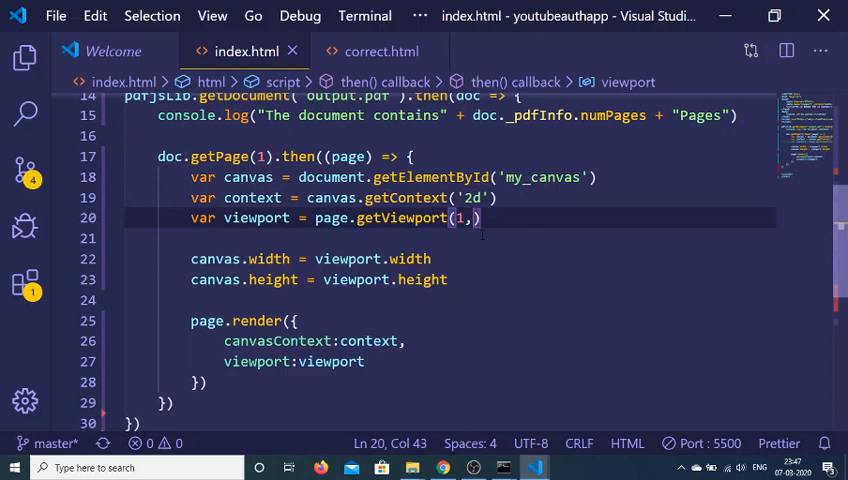
text(180)
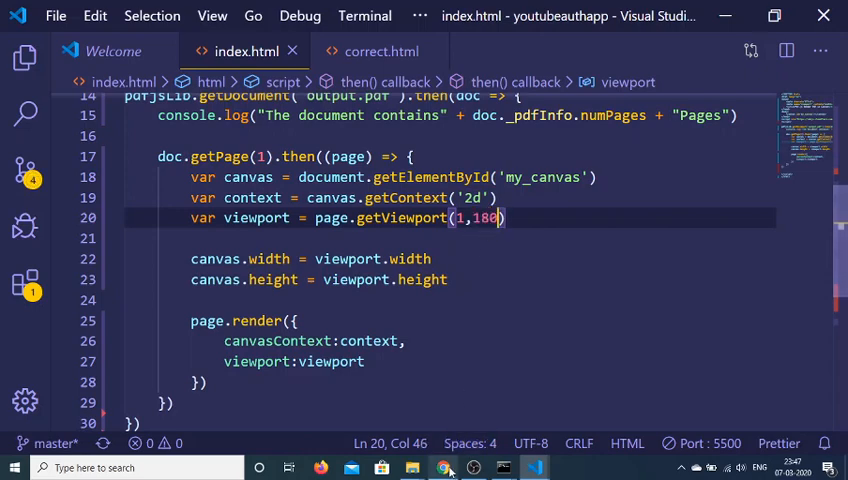
click(444, 468)
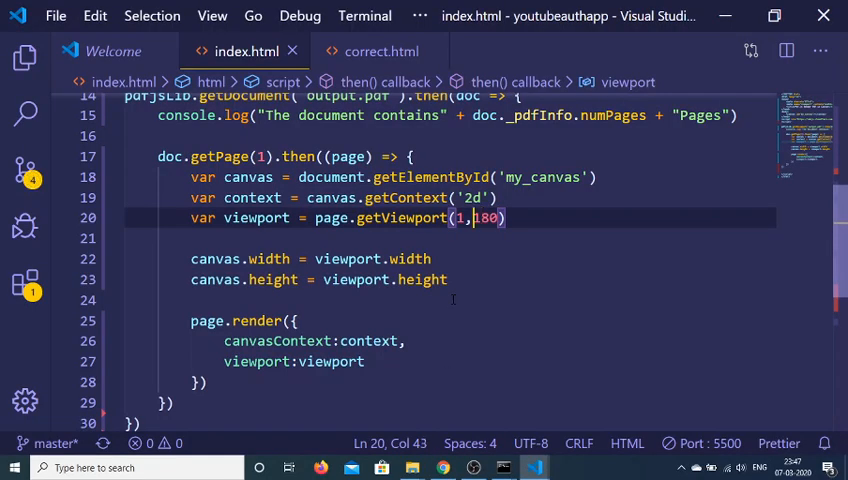
text(-)
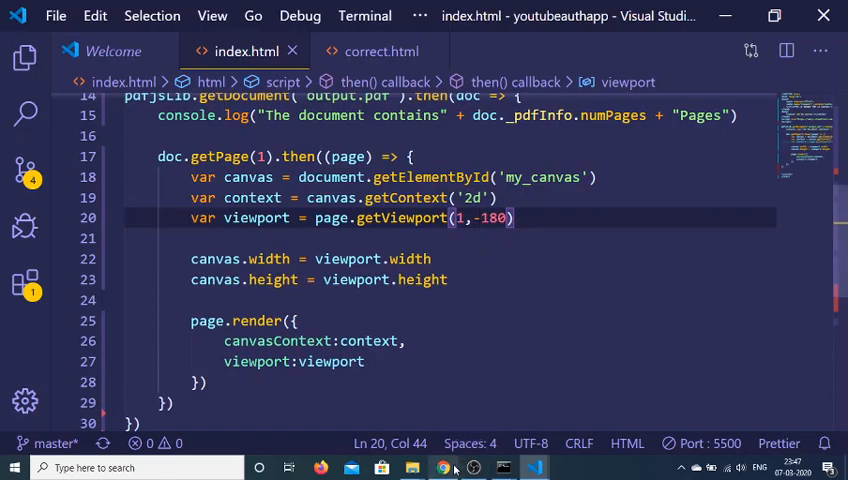
click(444, 468)
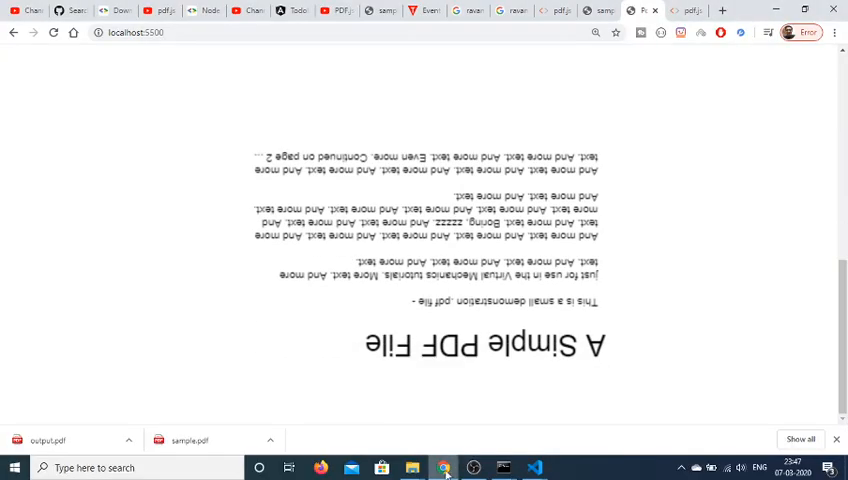
Step: Replace the getViewport arguments with just a scale of 2
click(534, 468)
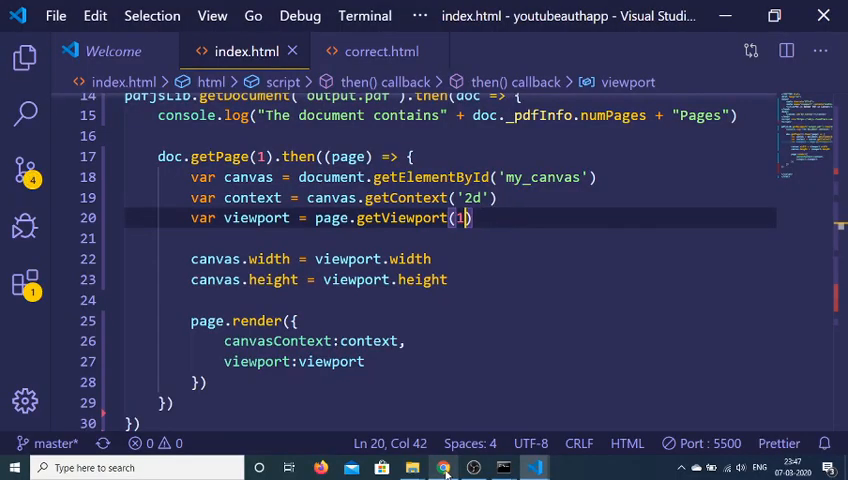
key(Backspace)
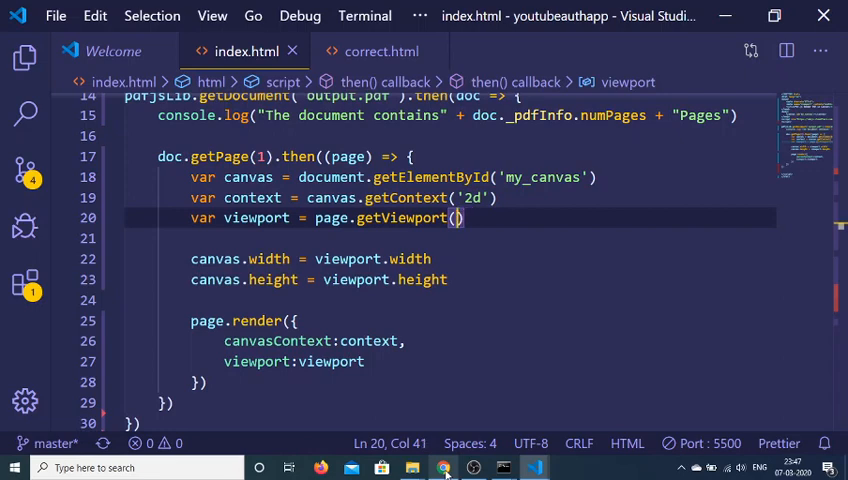
text(2)
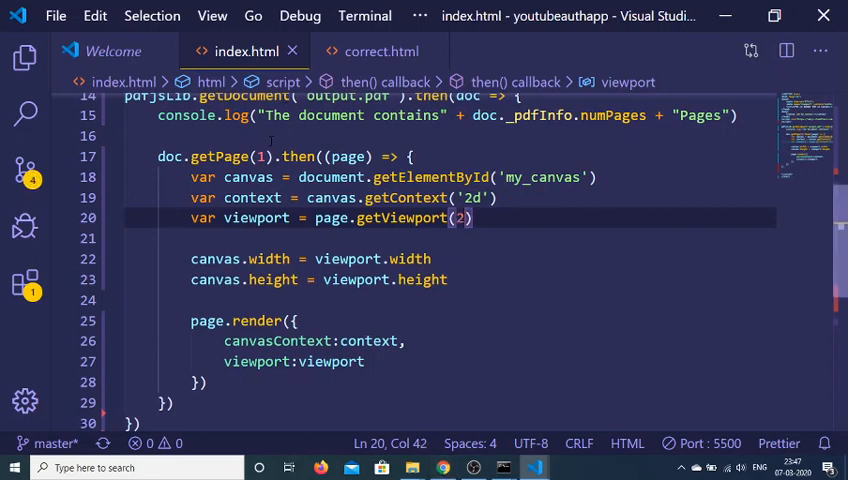